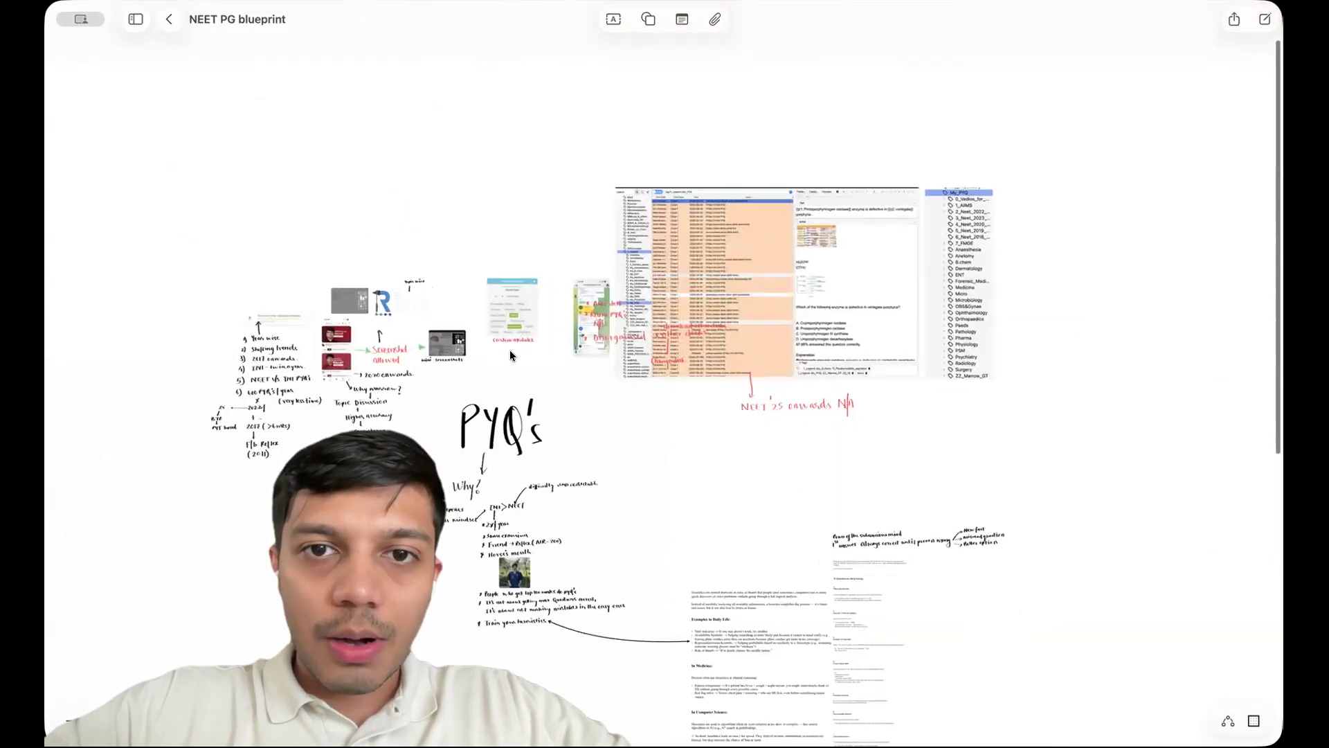
Zoom into the PYQ's 'Why?' branch listing history repeats and examiner mindset
scroll("up", 3)
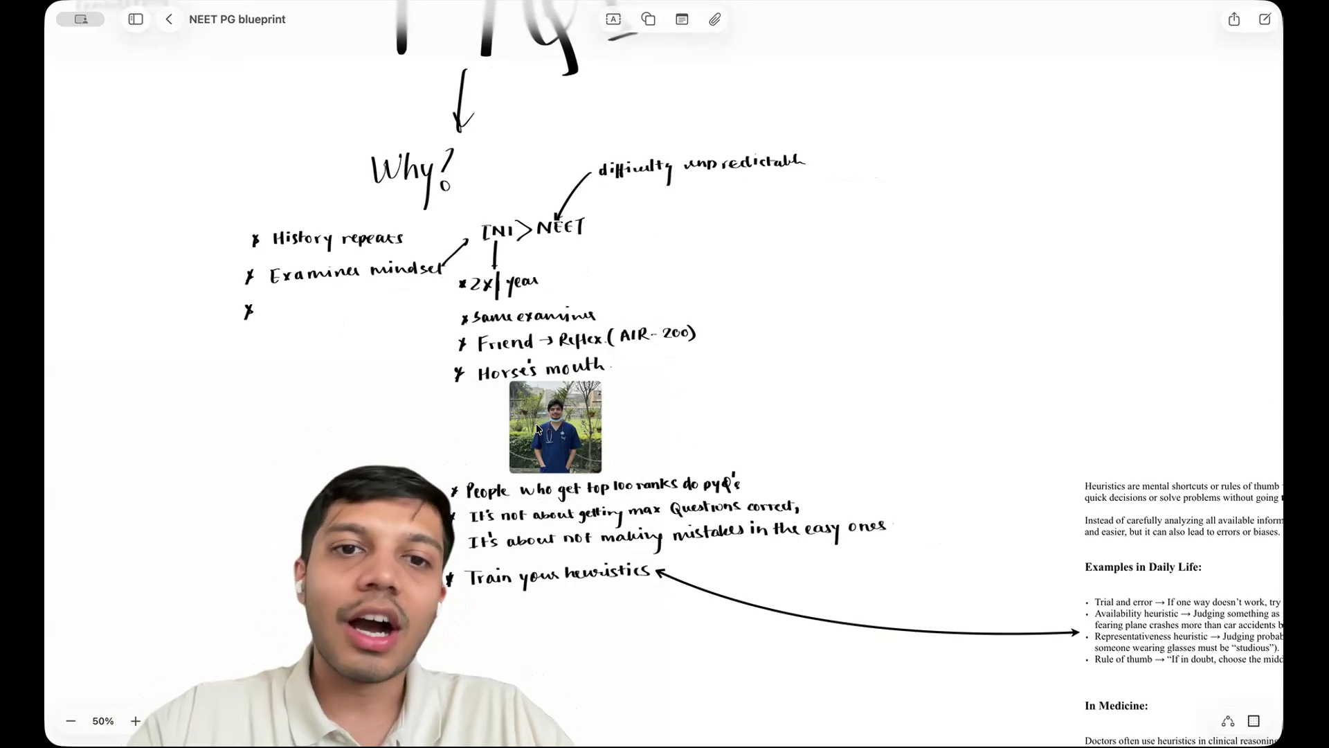
scroll("down", 3)
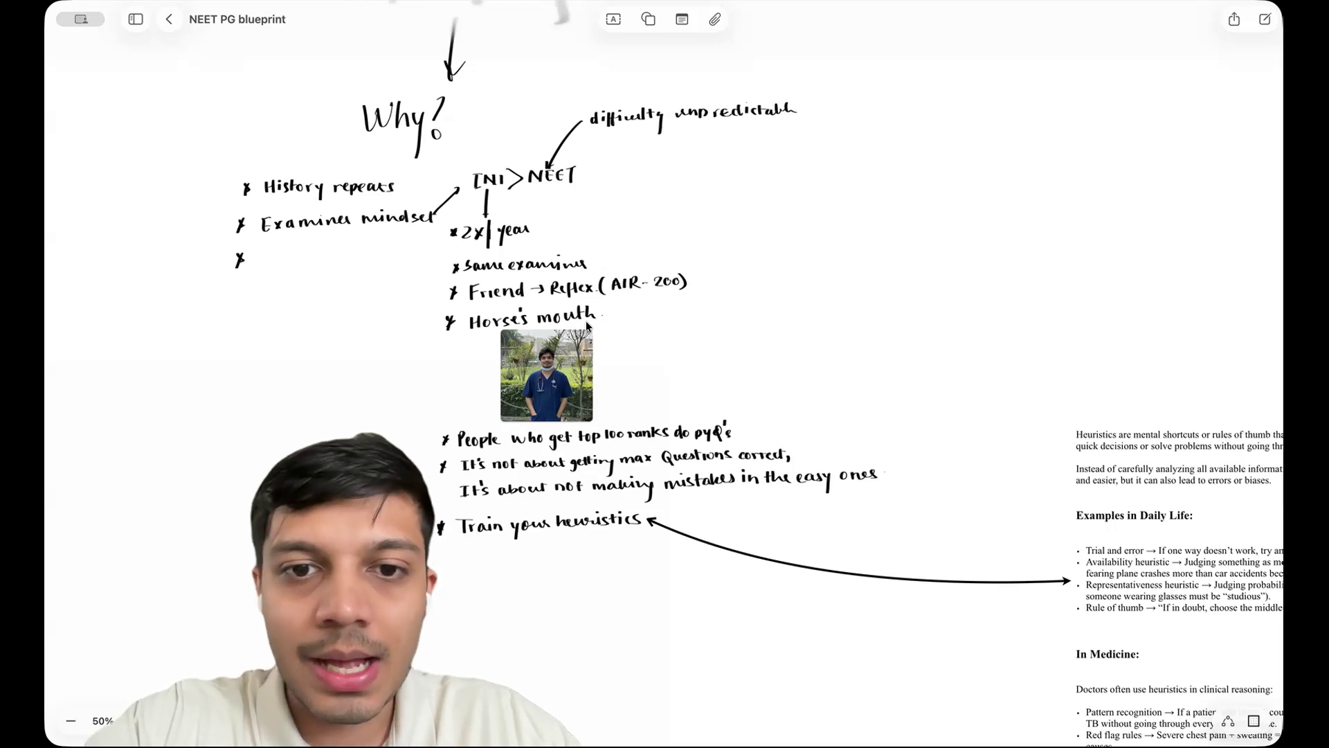
Pan to the year-wise PYQ papers list, 'Why Marrow?' notes and custom modules
scroll("down", 3)
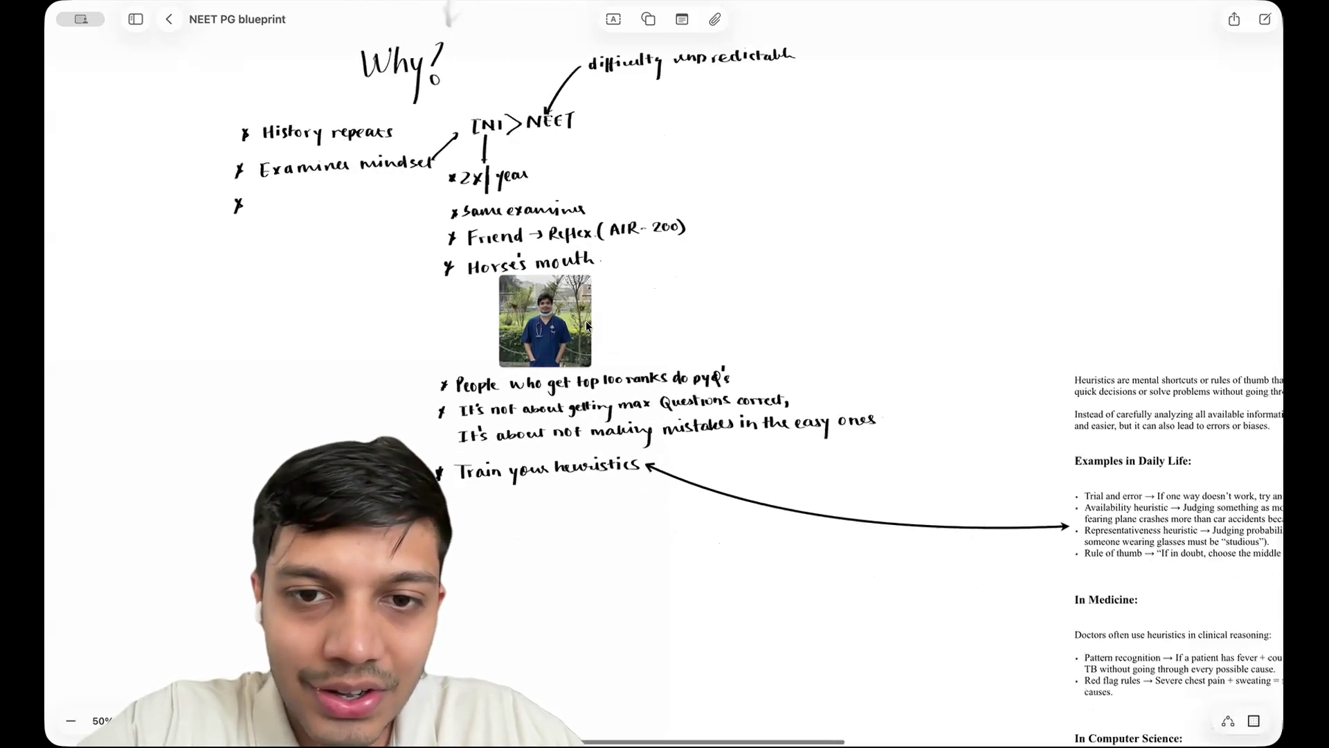
scroll("up", 3)
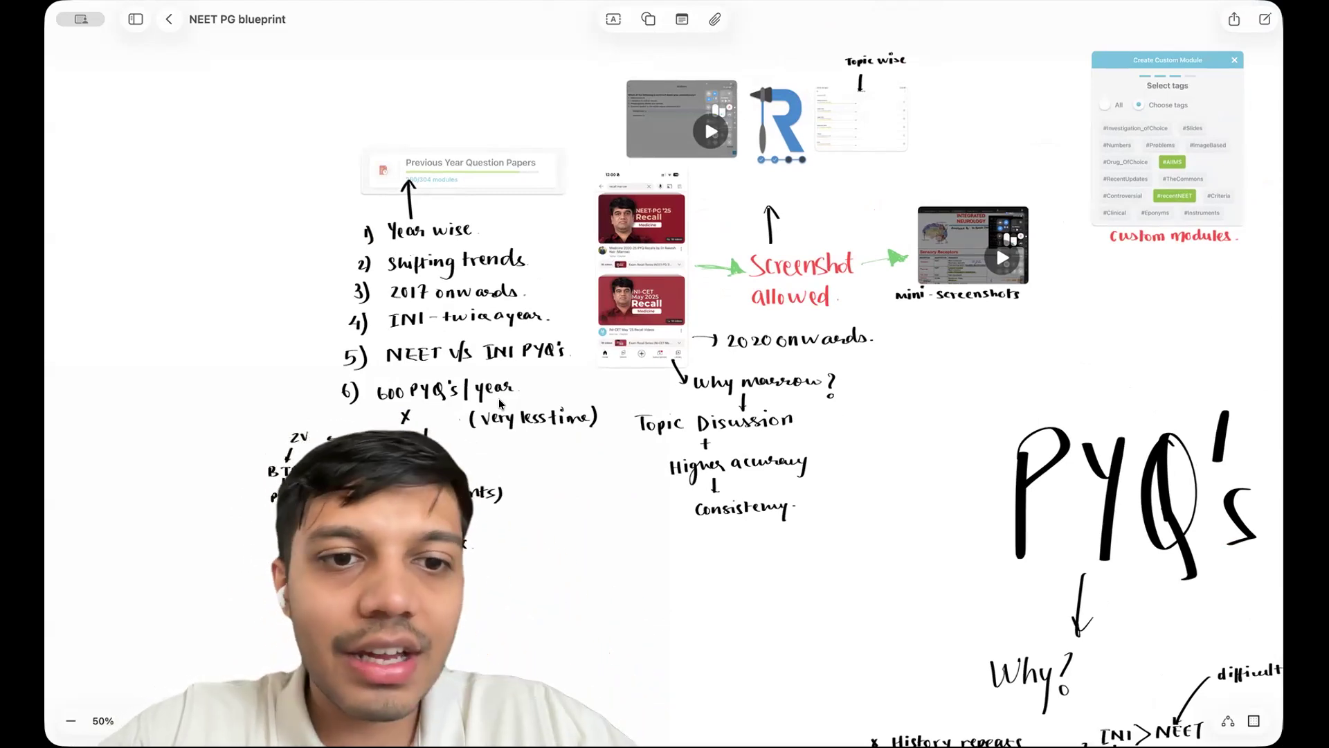
scroll("down", 3)
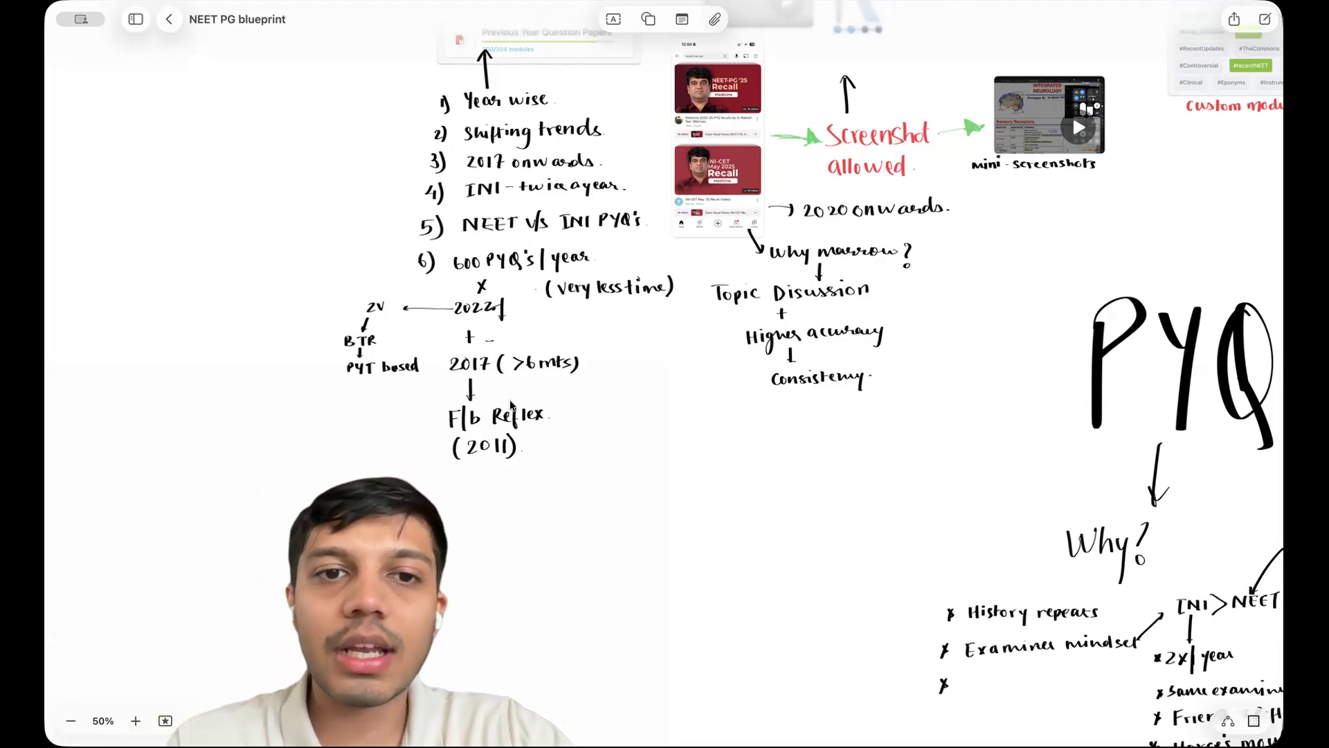
mouse_move(511, 462)
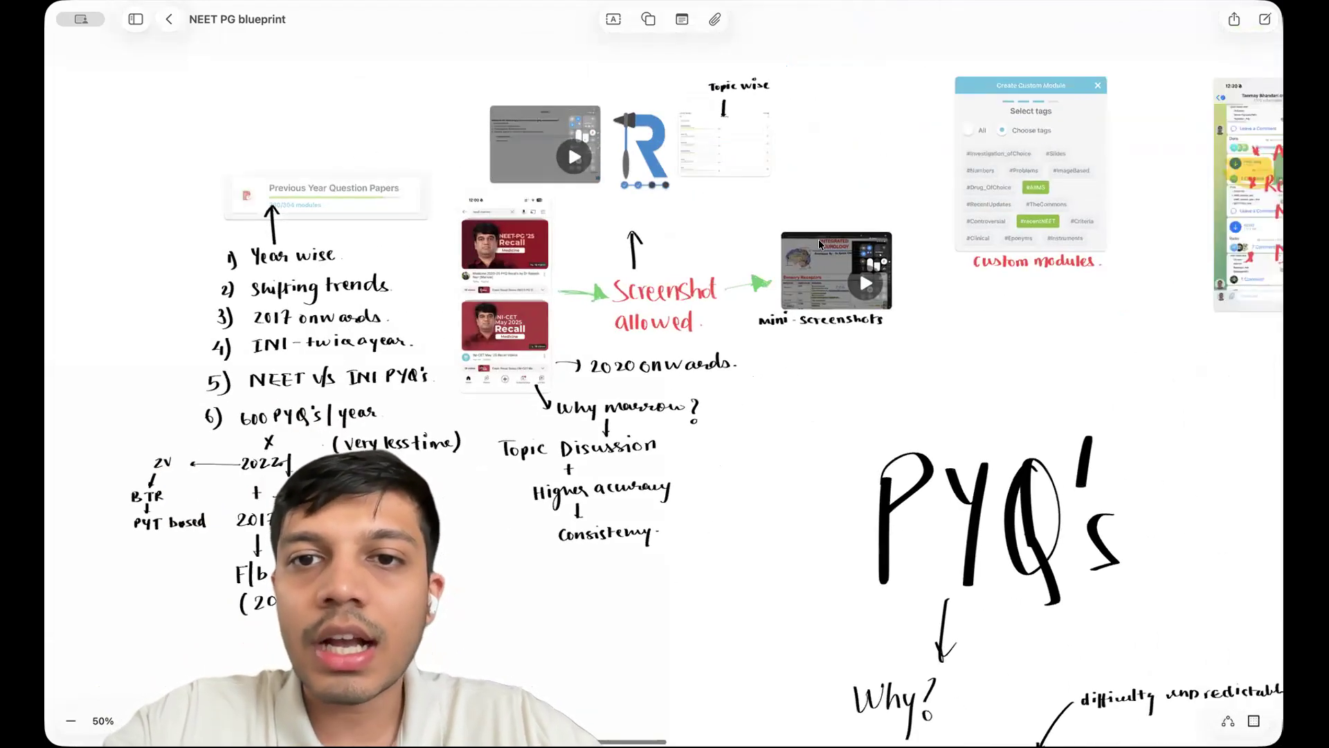
Zoom to 200% on the Integrated Neurology mini-screenshots clip and play it
scroll("down", 3)
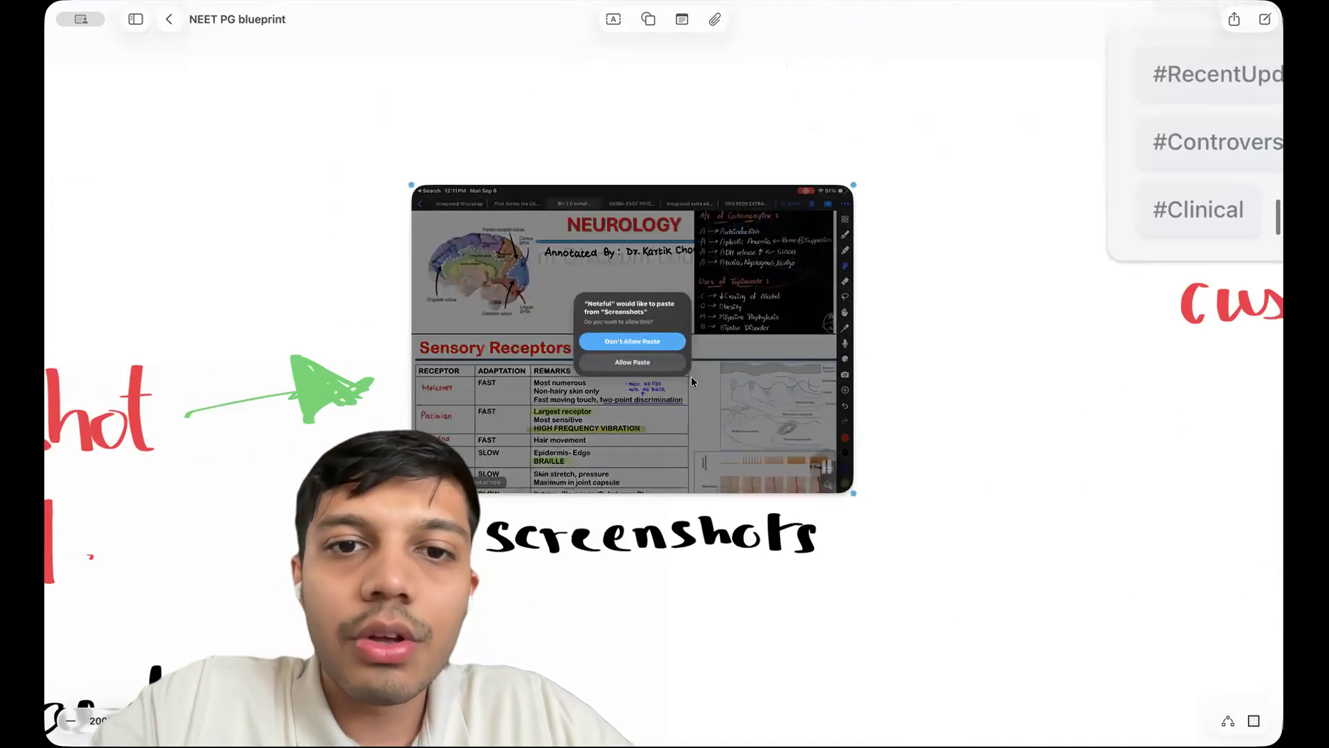
left_click(632, 340)
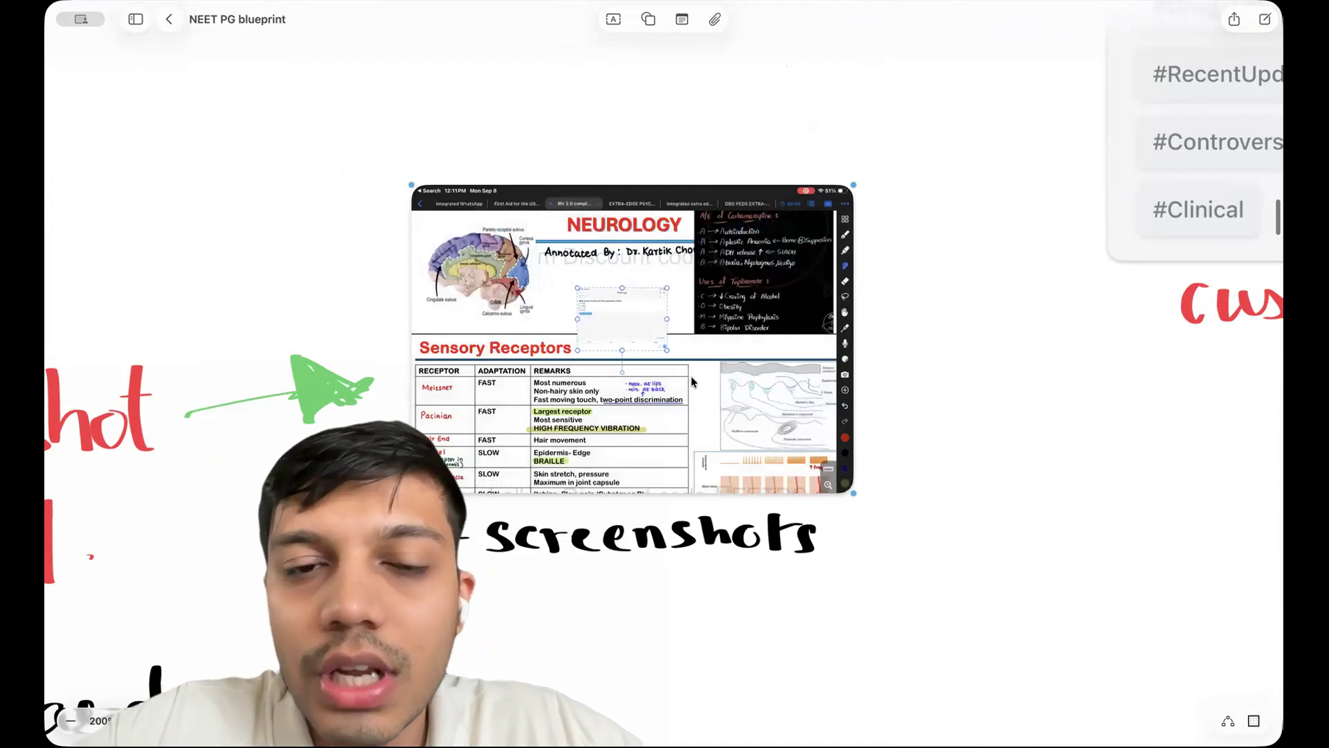
left_click(644, 318)
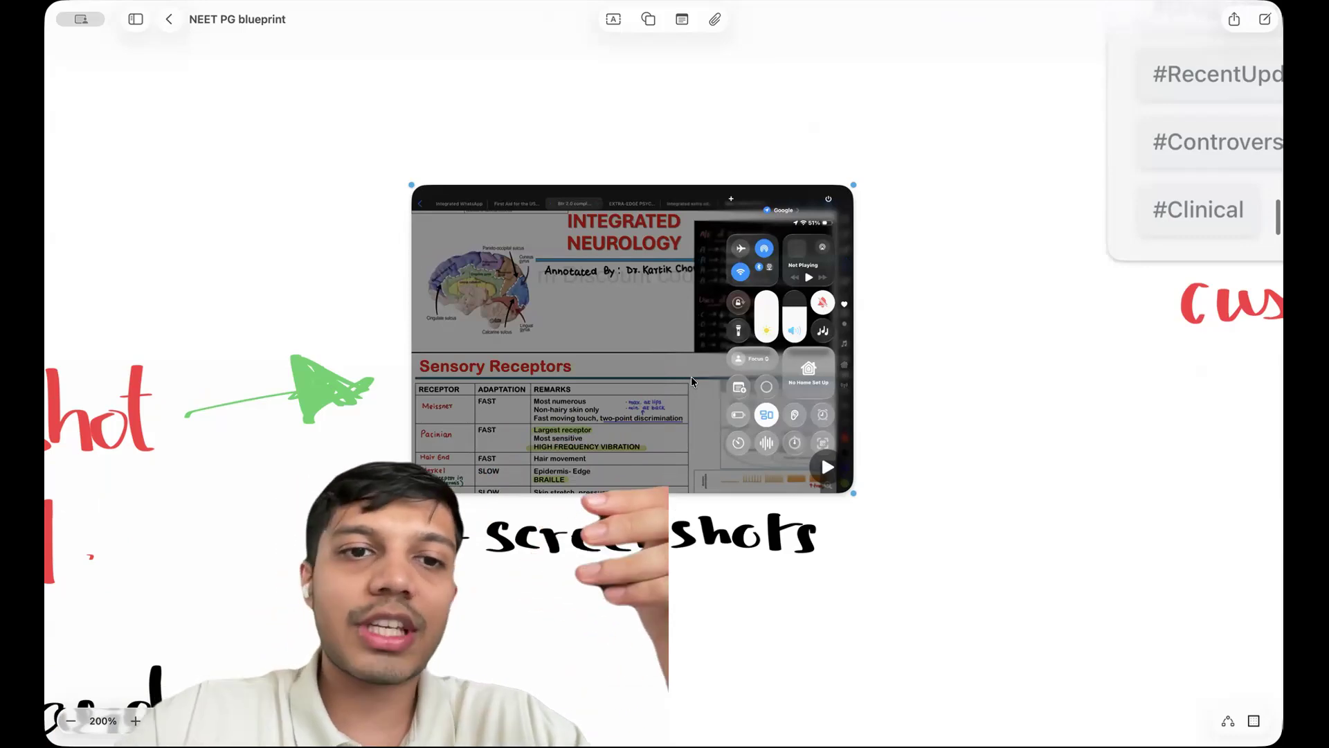
Zoom out to about 125% toward the Anki deck screenshots near the R logo
scroll("up", 3)
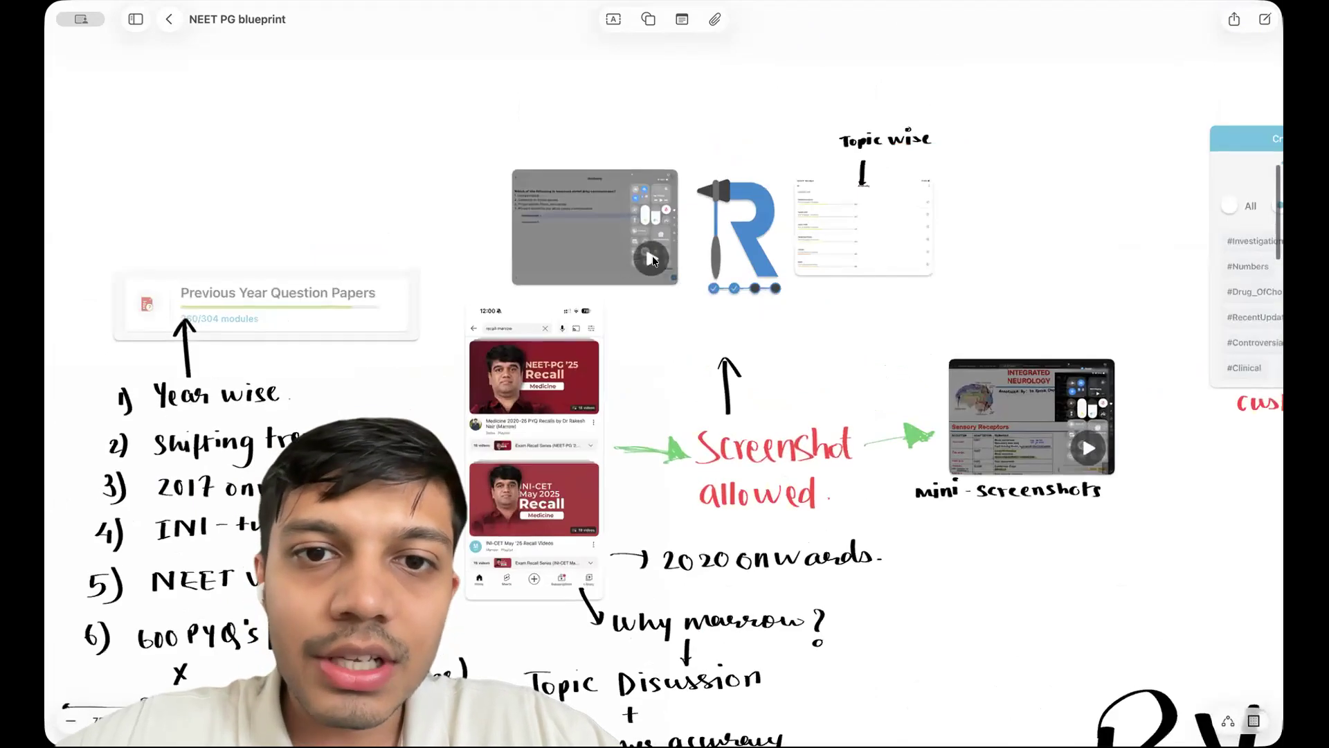
mouse_move(767, 128)
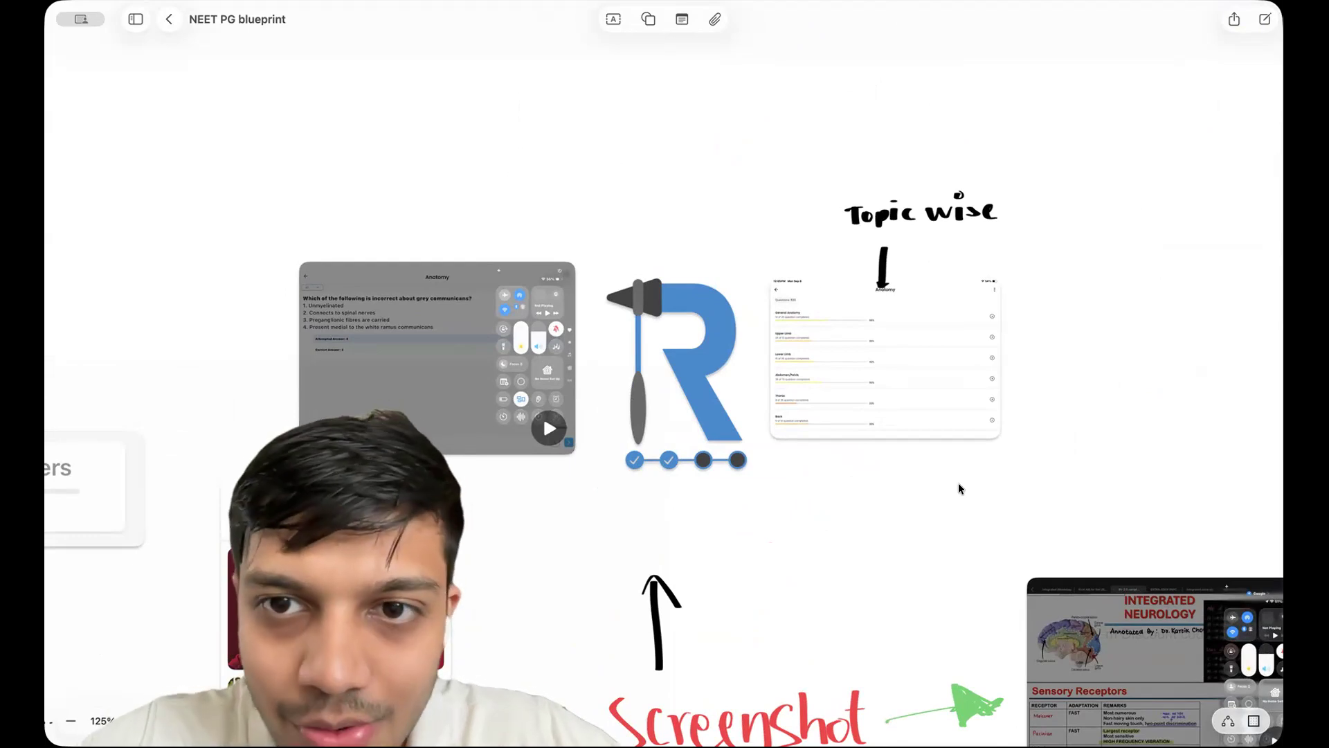
scroll("down", 3)
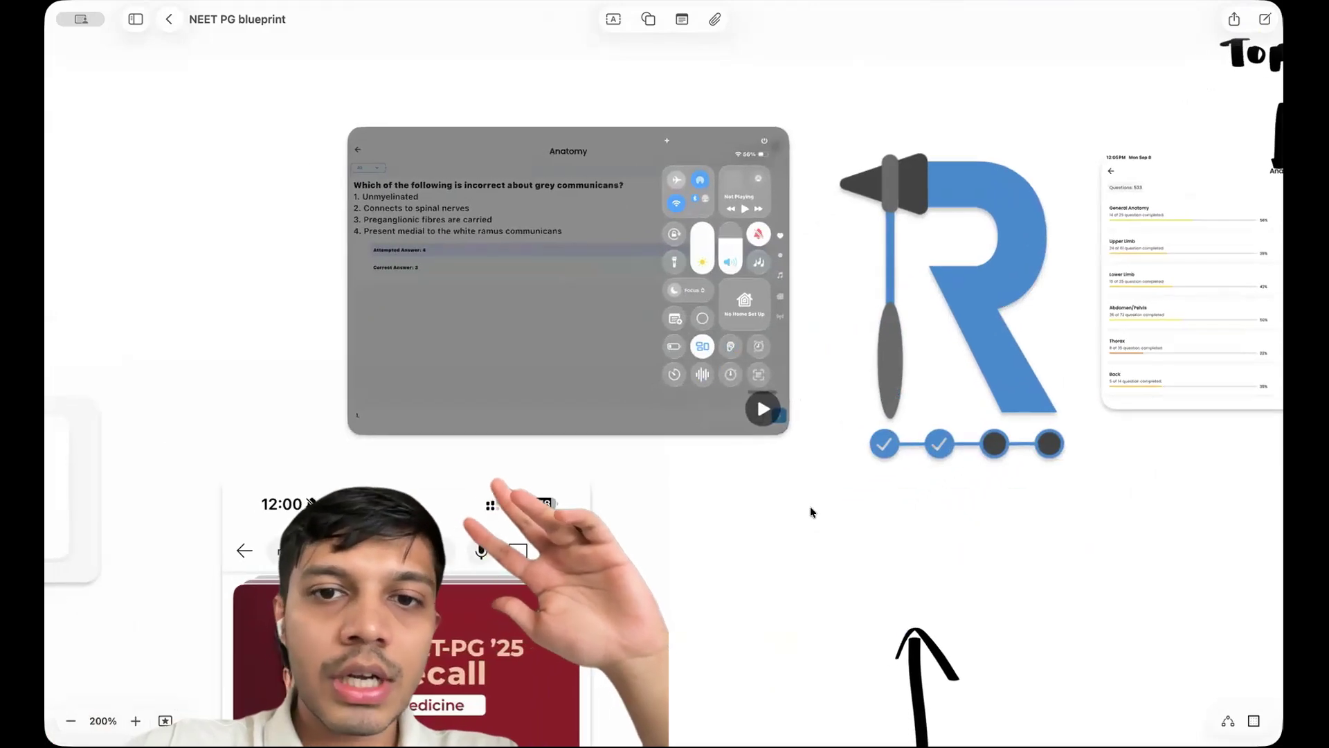
Play the embedded anatomy video through to its explanation, then zoom back out
left_click(762, 408)
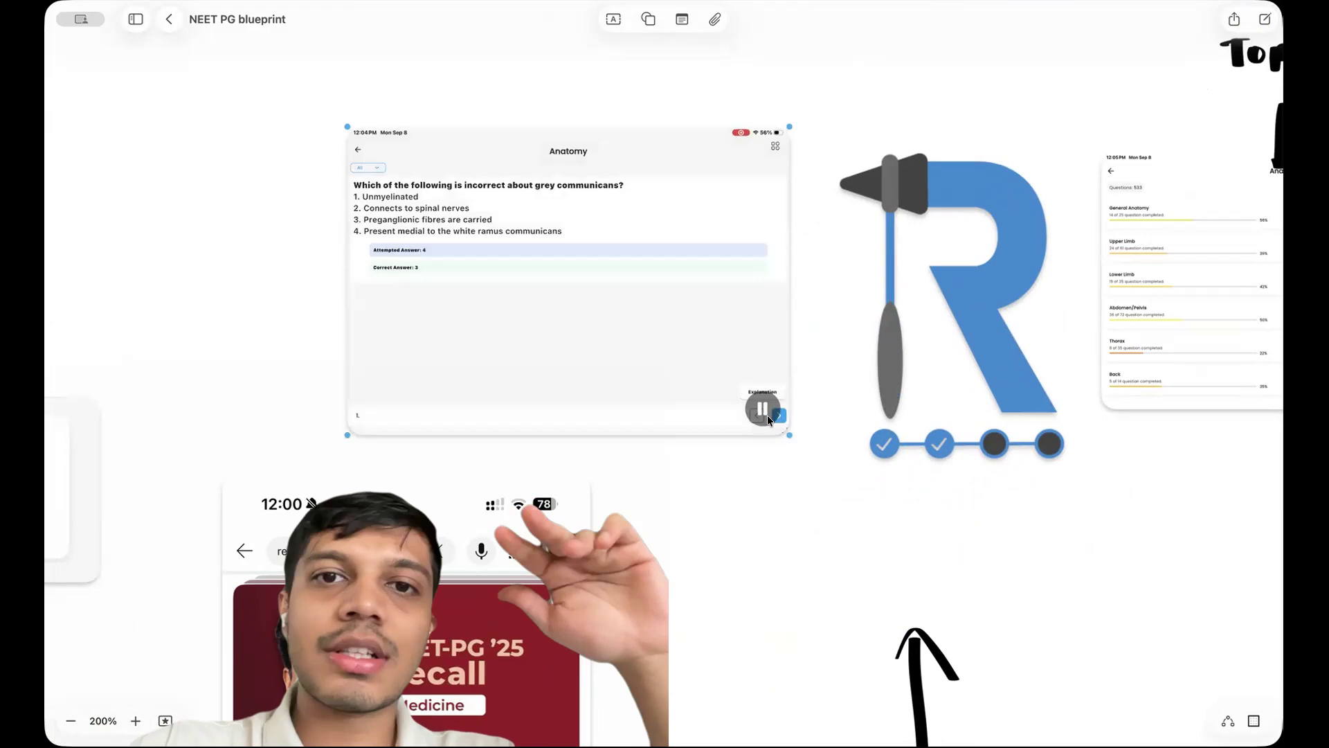
left_click(761, 392)
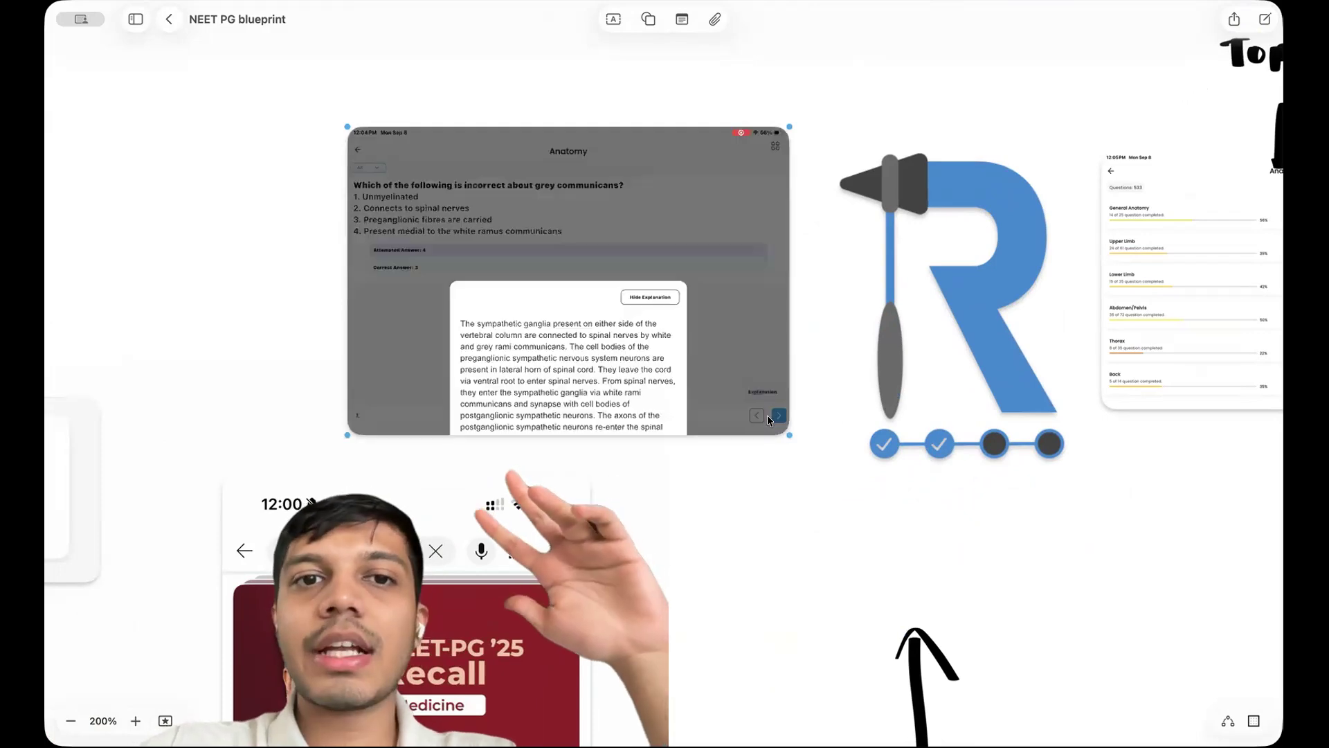
scroll("down", 3)
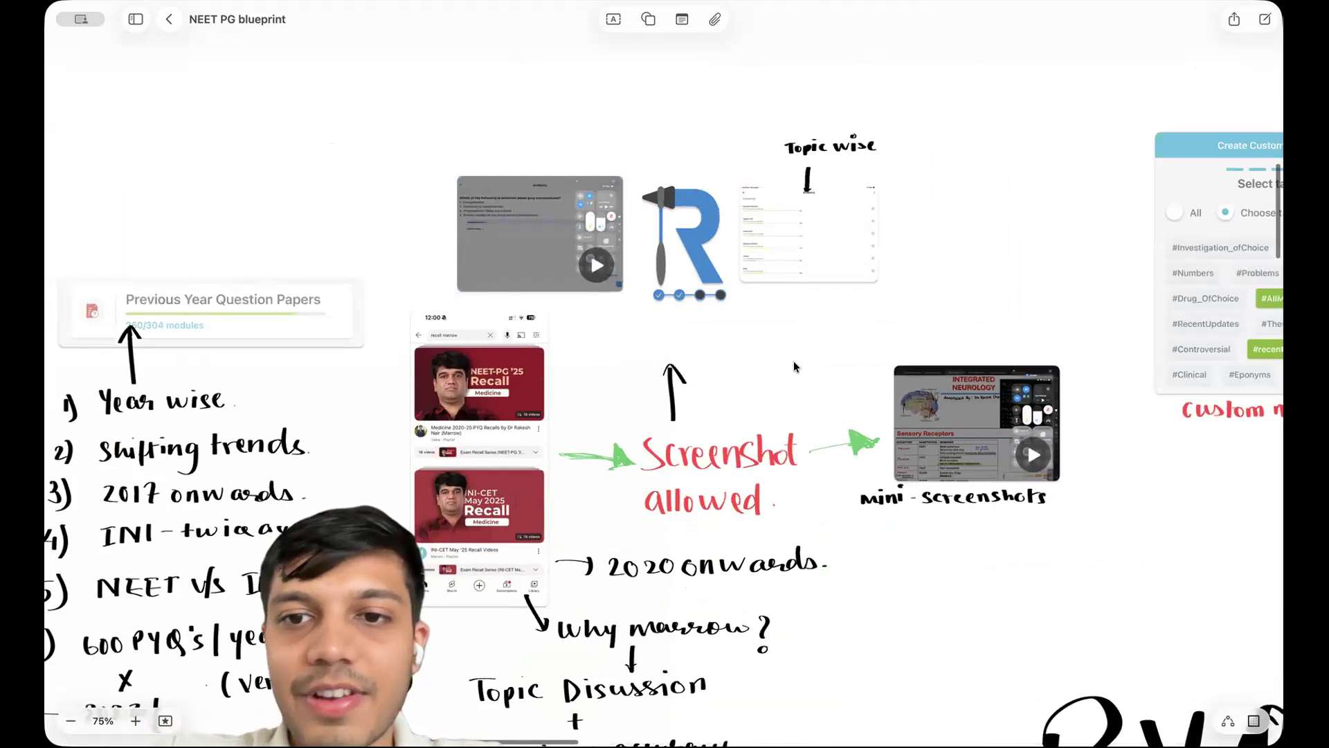
mouse_move(428, 379)
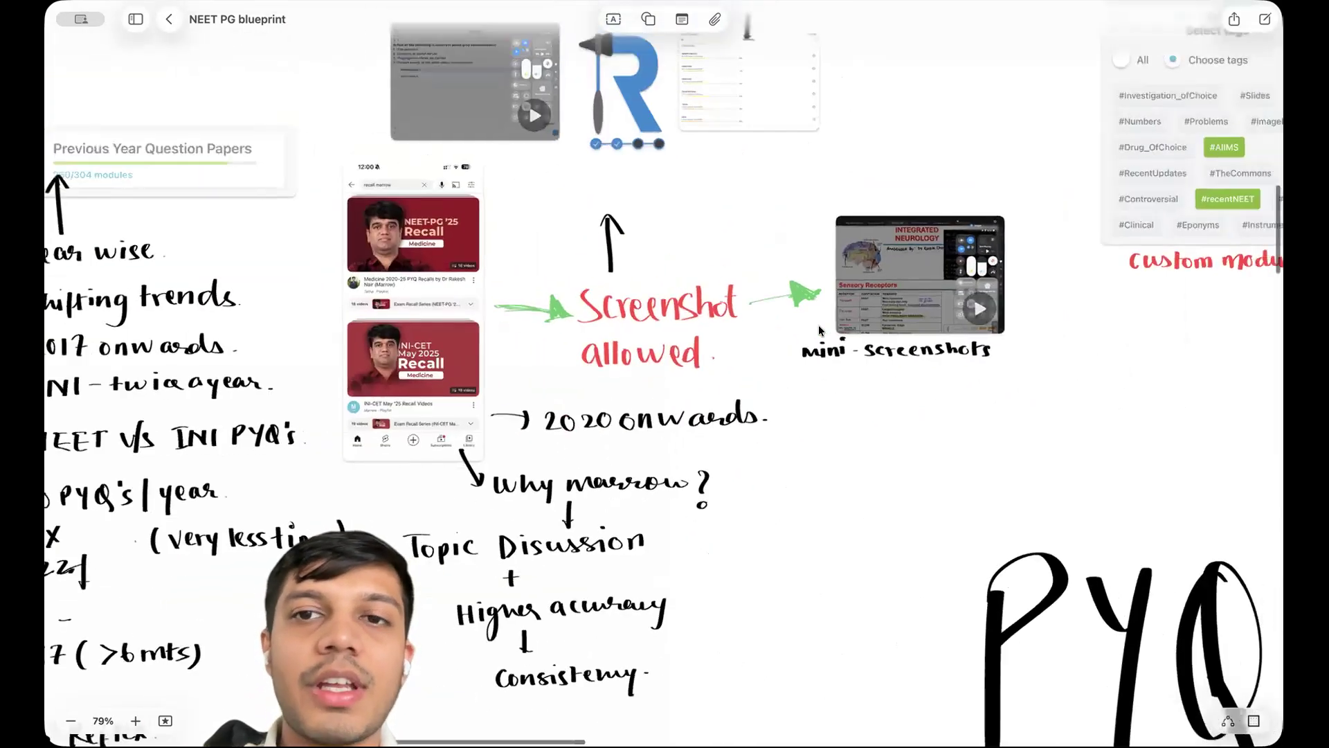
Zoom out to 50% to reveal the custom modules card and Anki notes
left_click(70, 721)
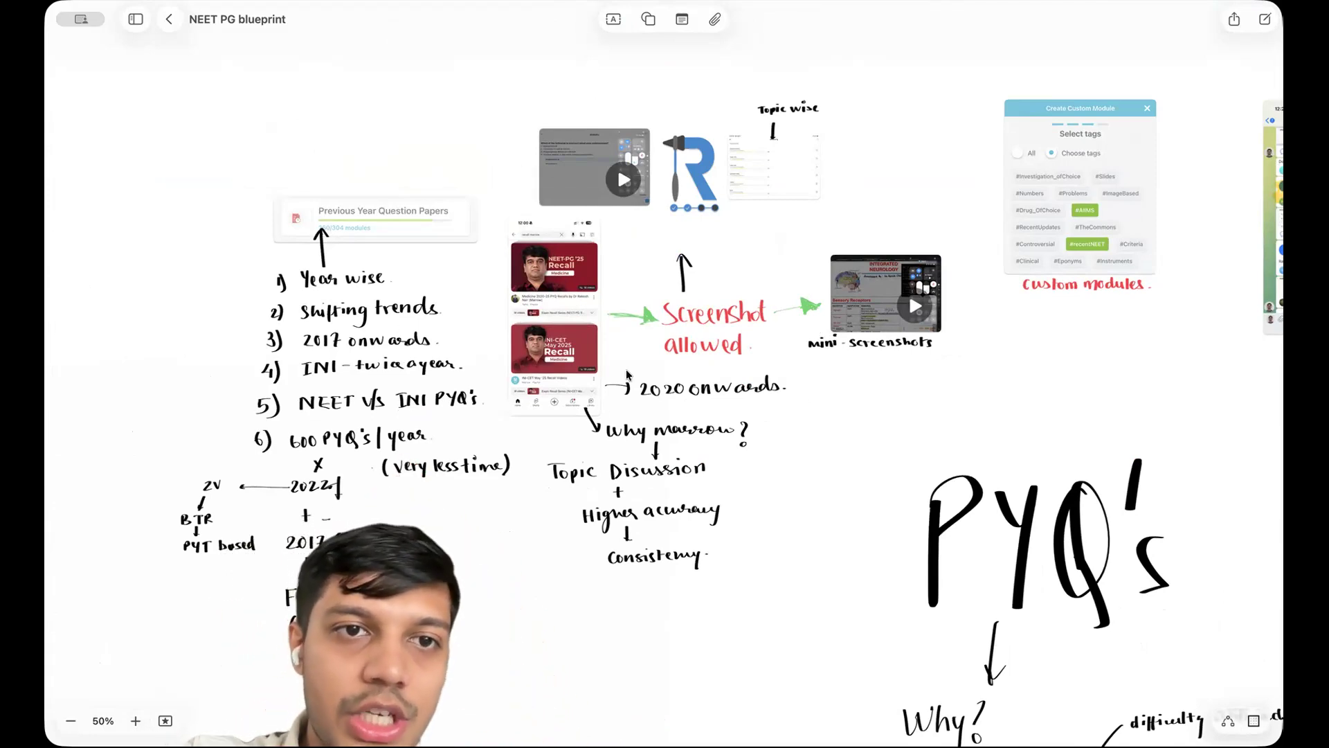
mouse_move(877, 361)
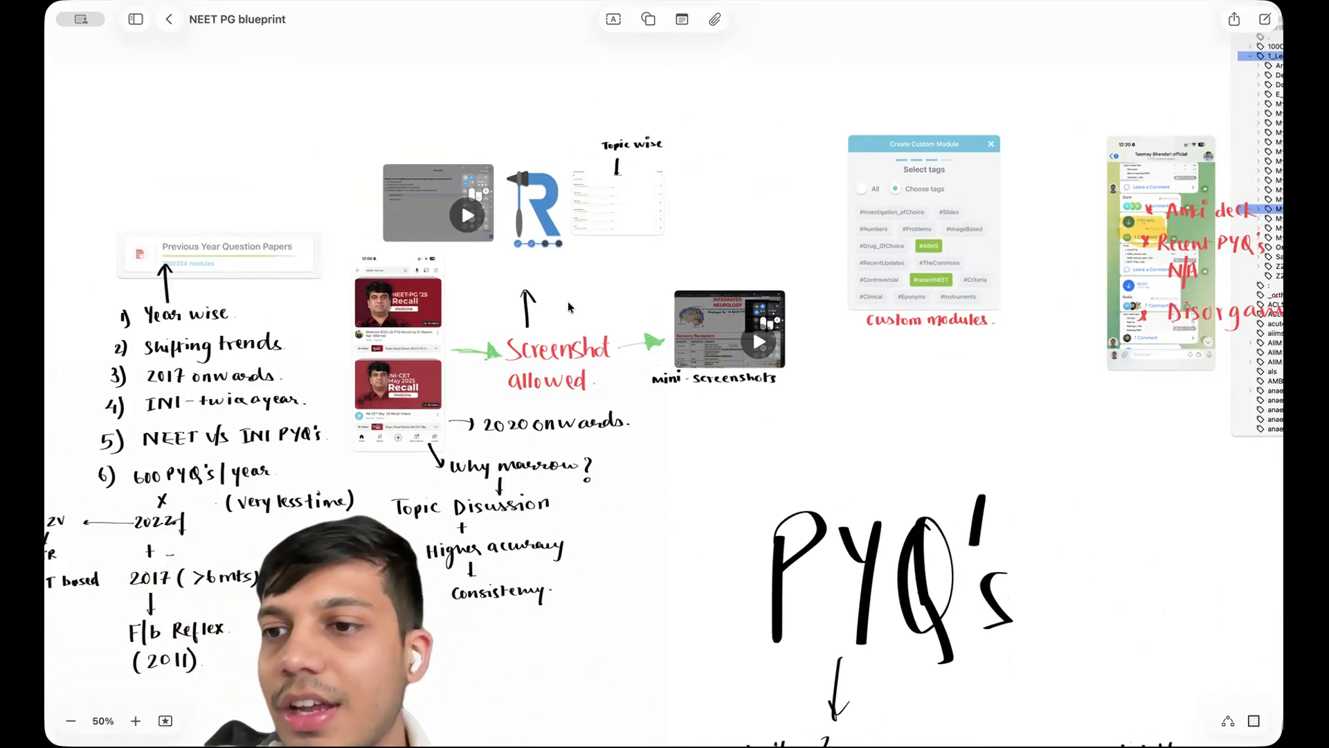
mouse_move(774, 233)
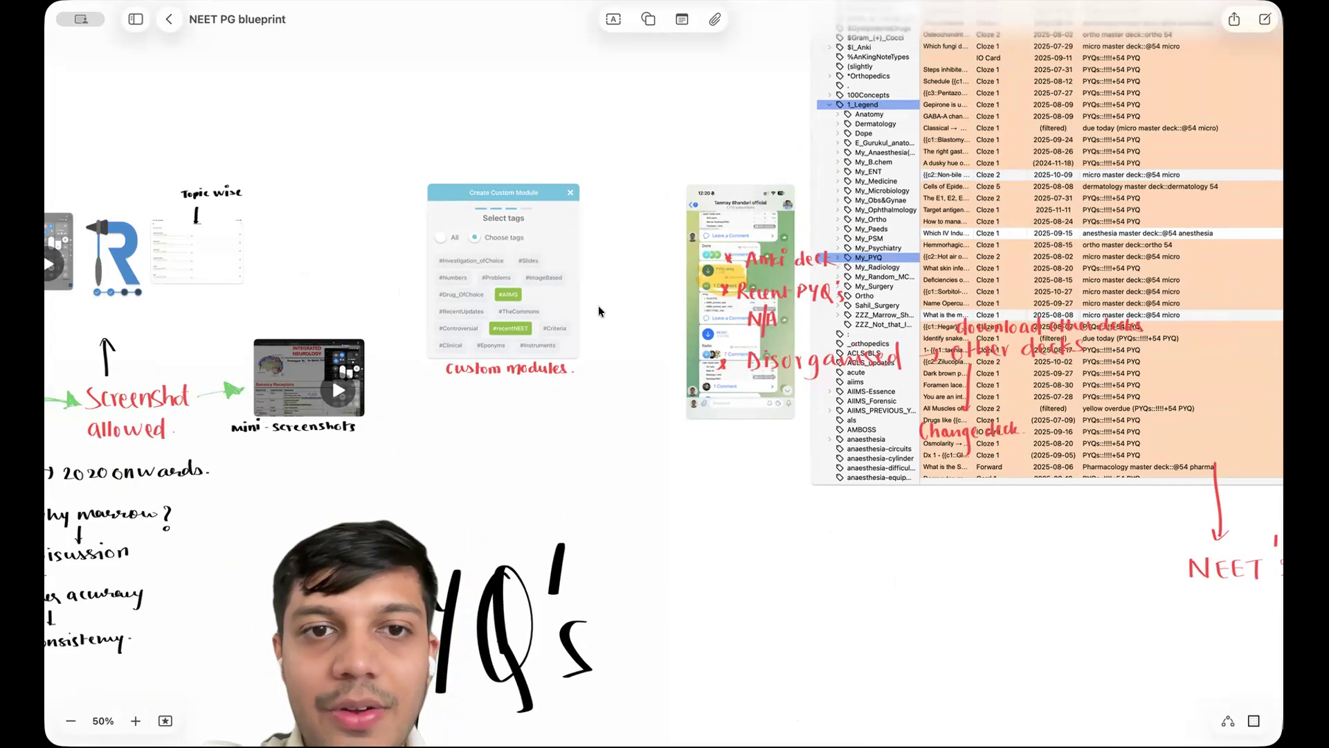
Zoom to 75% on the Telegram screenshot annotated 'Anki deck, Recent PYQ's N/A'
left_click(135, 721)
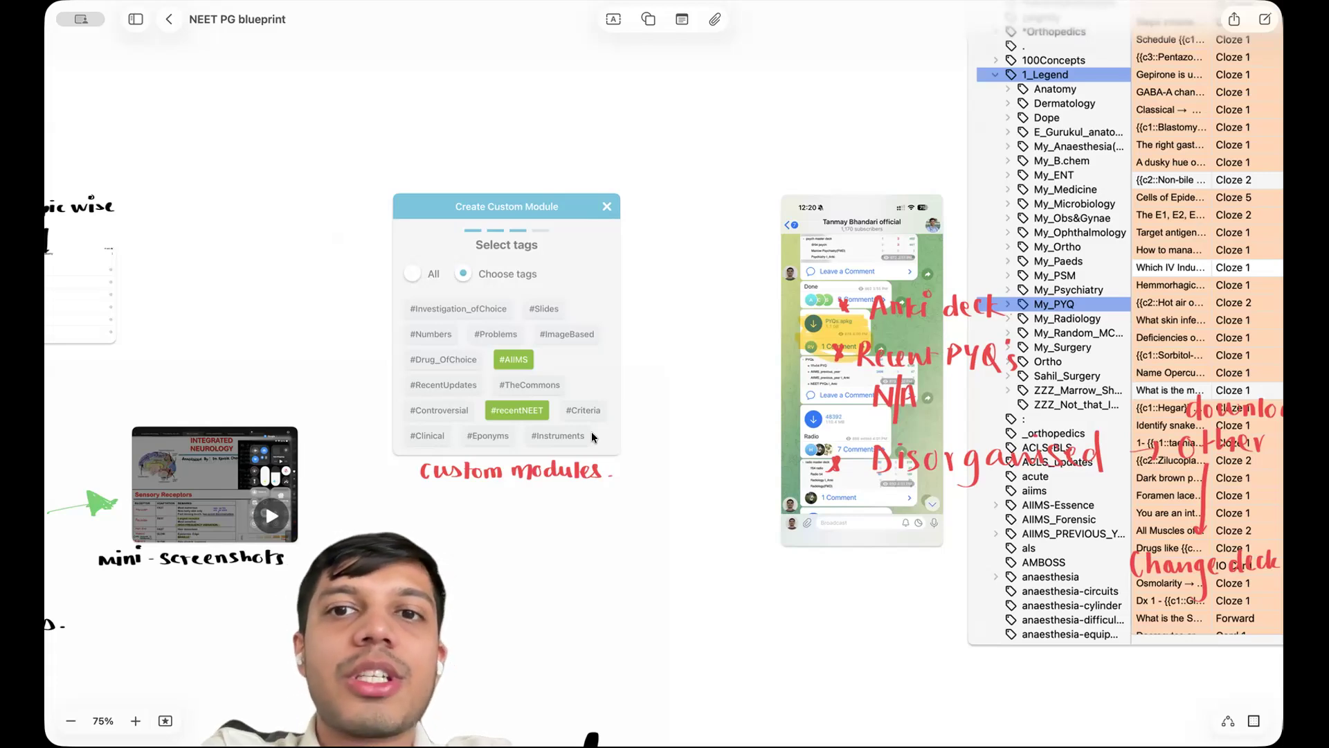
mouse_move(465, 253)
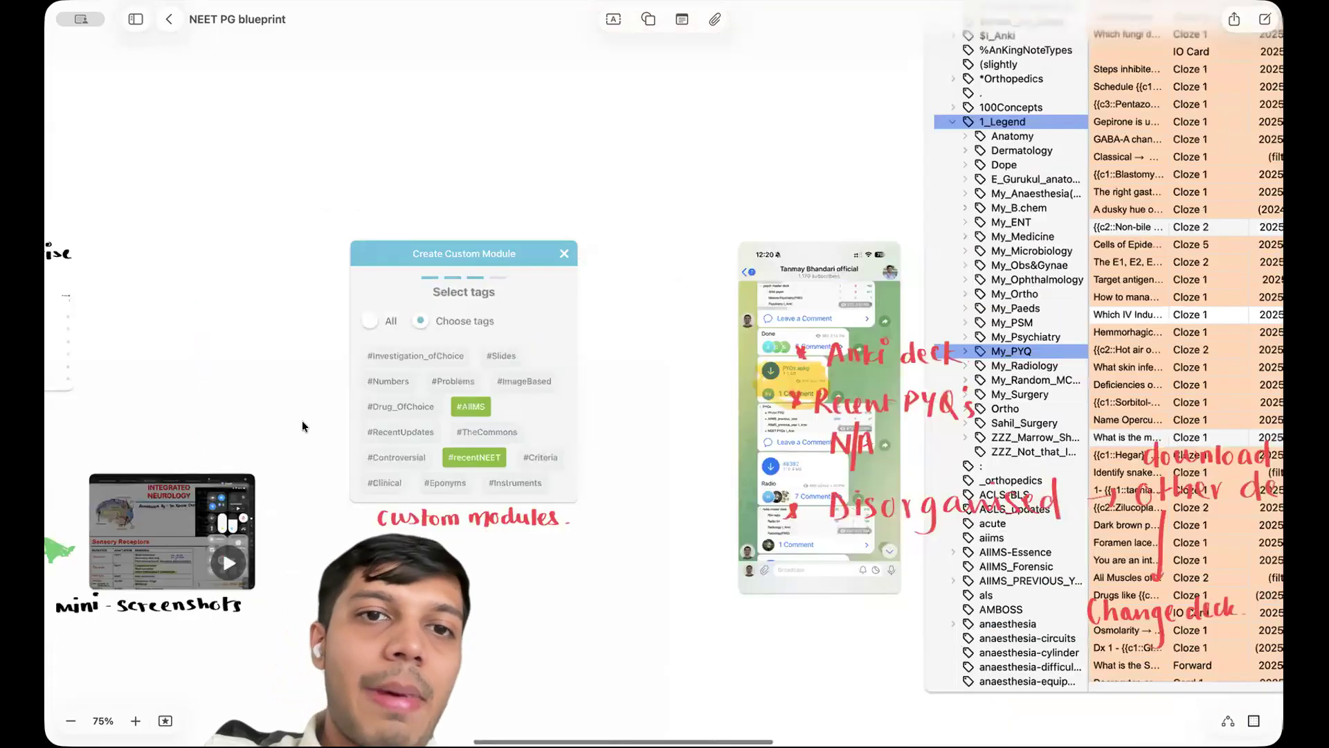
mouse_move(597, 484)
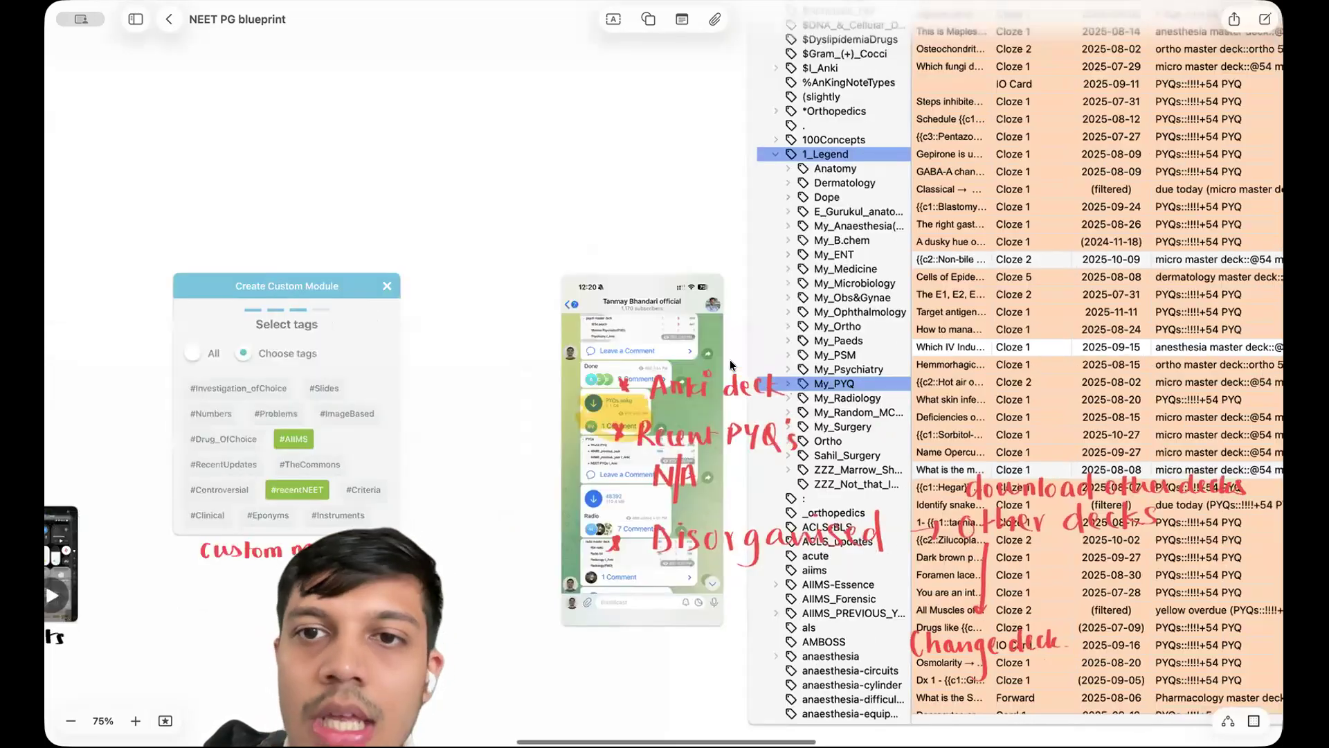
Pan to the Anki card-browser screenshot annotated 'download other decks' and 'Change deck'
left_click(71, 721)
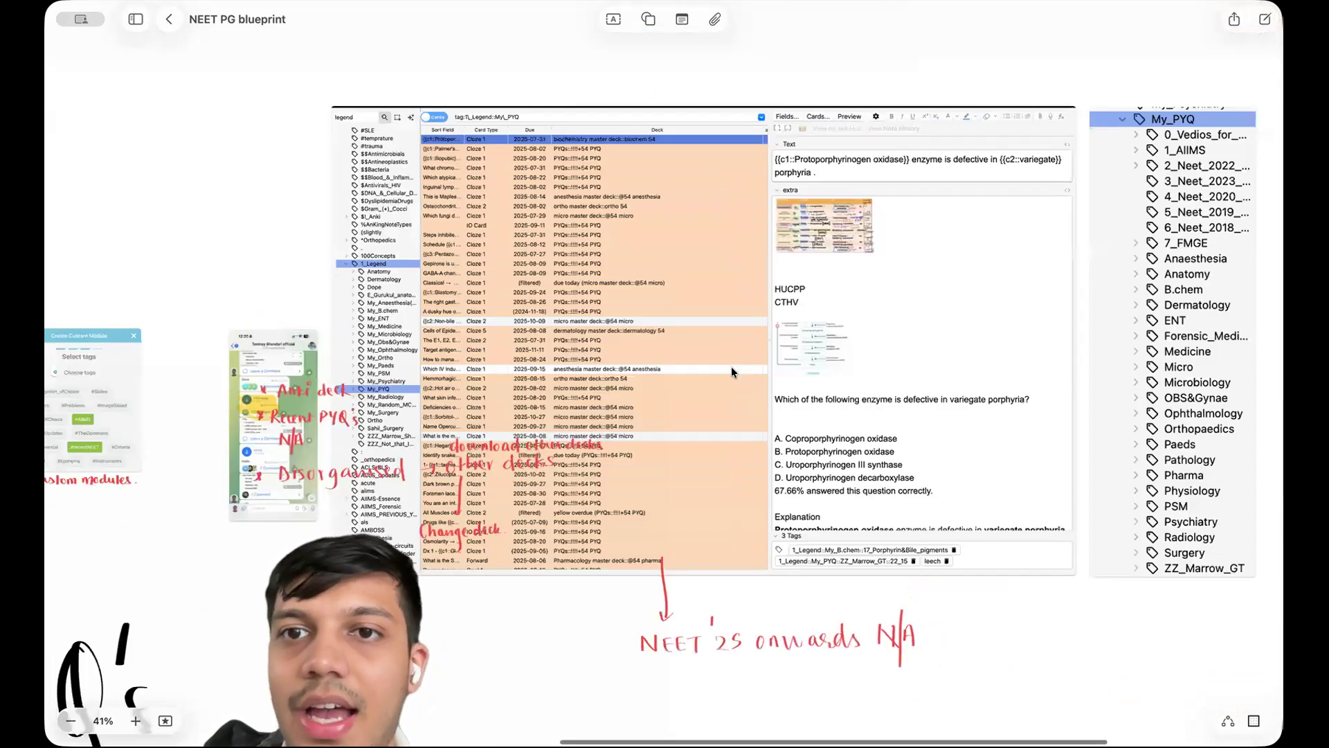
left_click(70, 721)
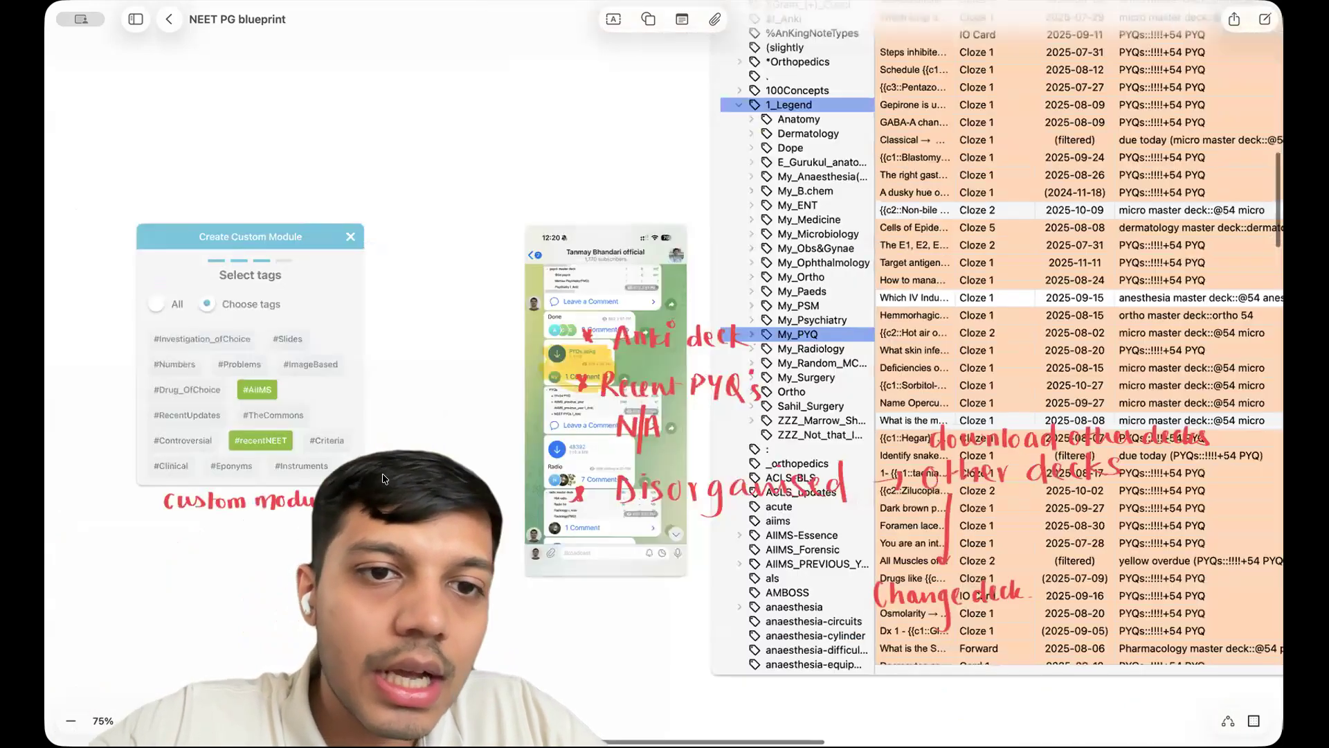
scroll("down", 3)
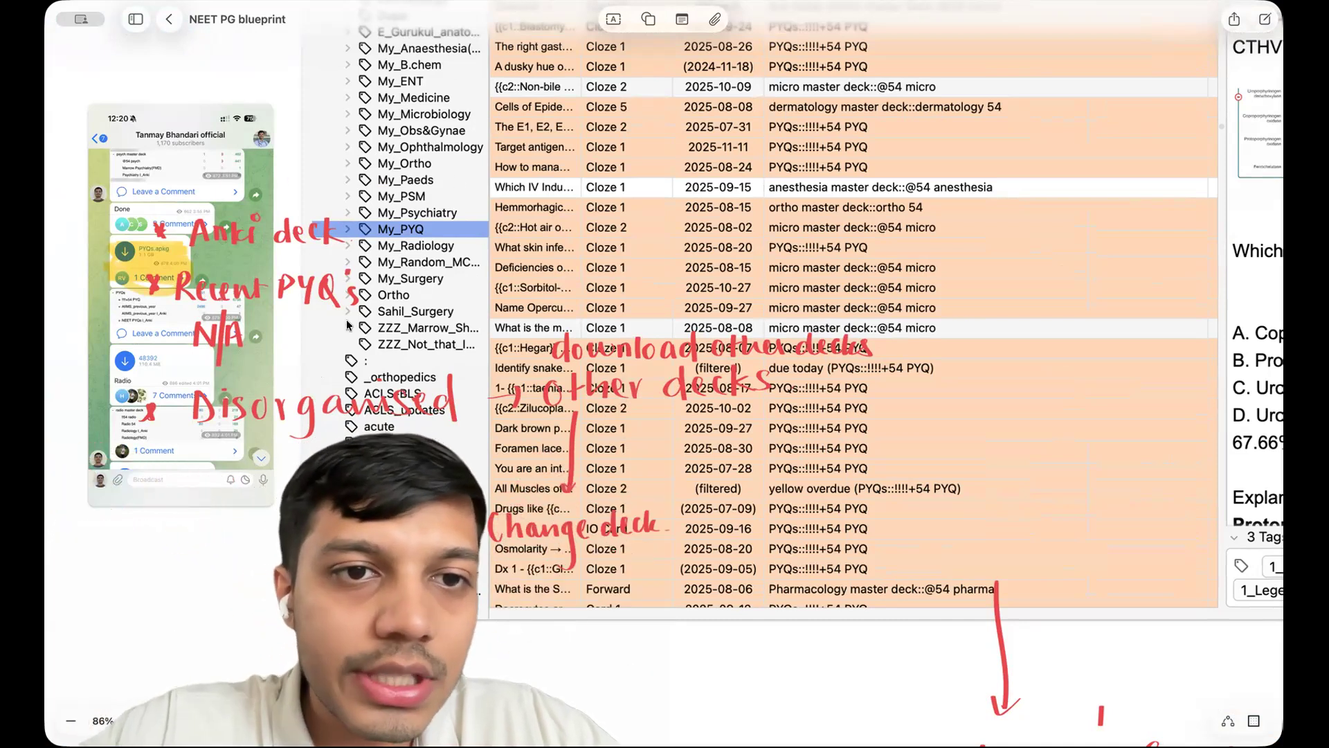
Zoom into the porphyria table, then back out to about 42% over the Anki tag list
left_click(348, 426)
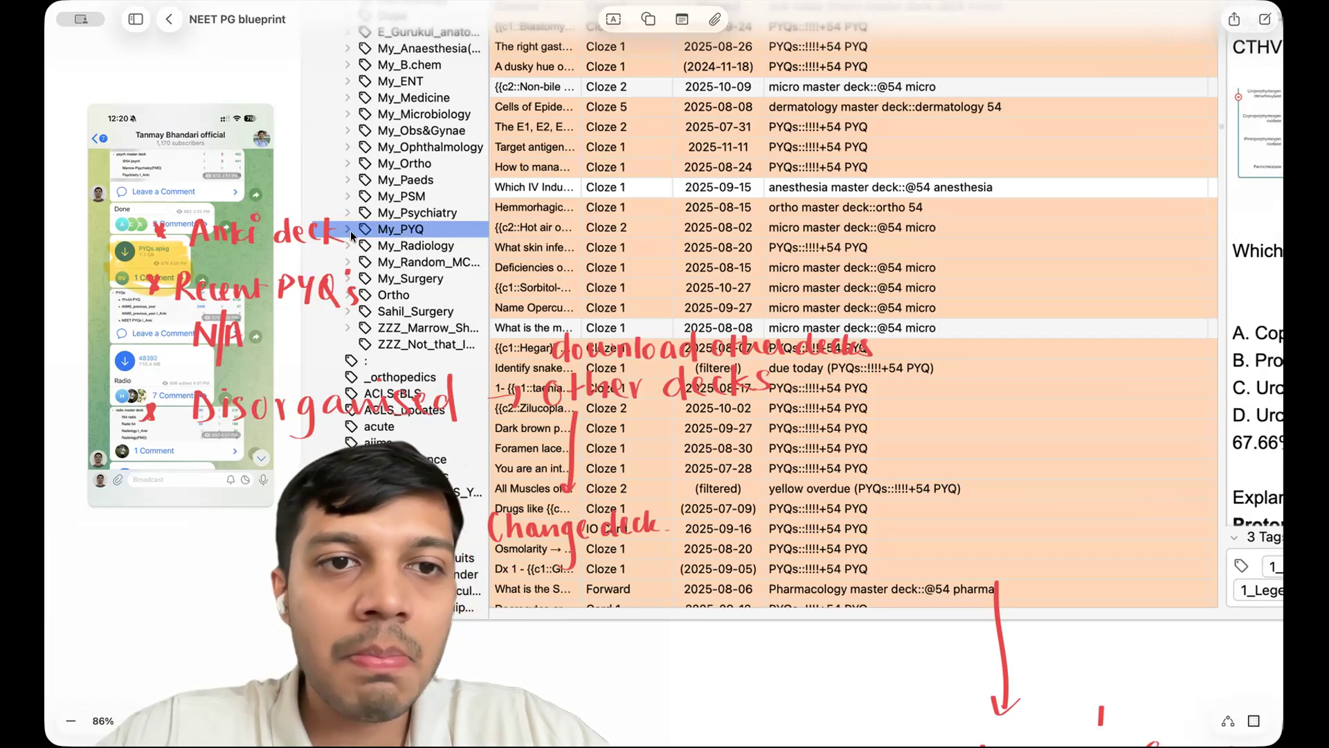
mouse_move(249, 208)
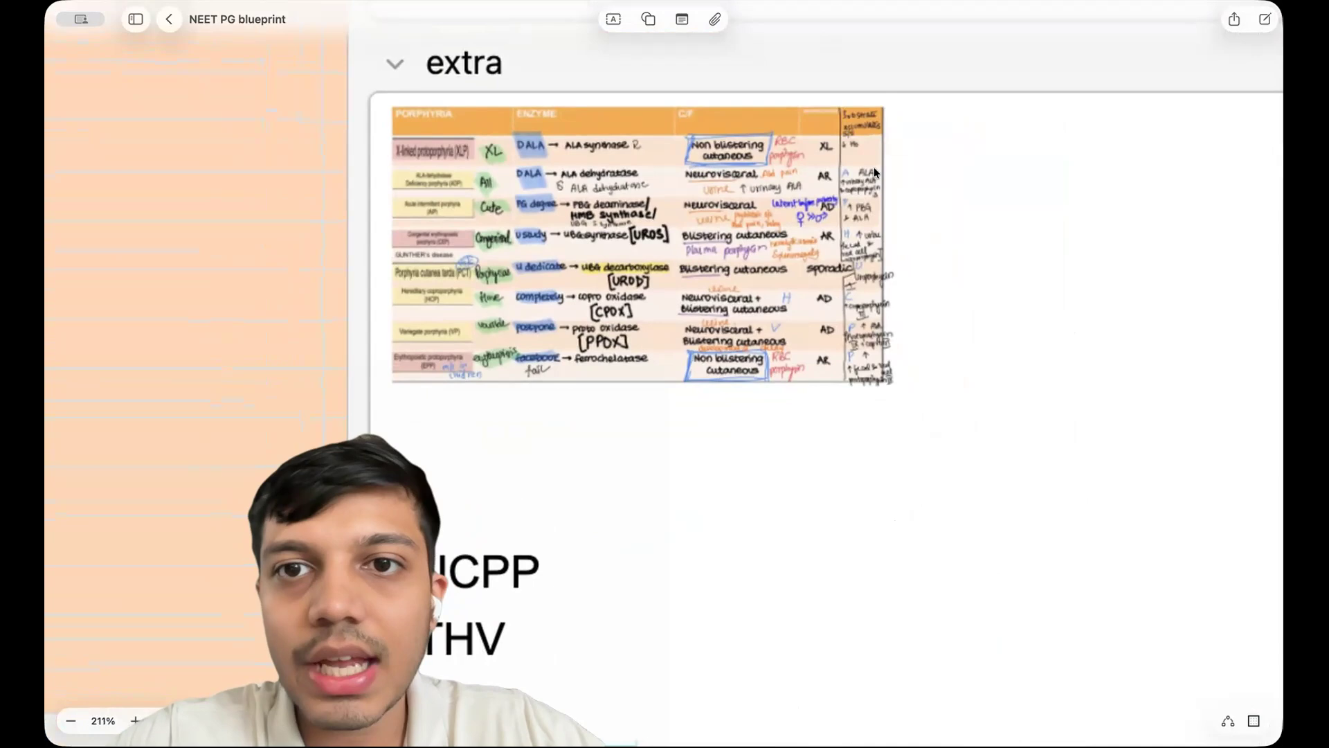
mouse_move(843, 431)
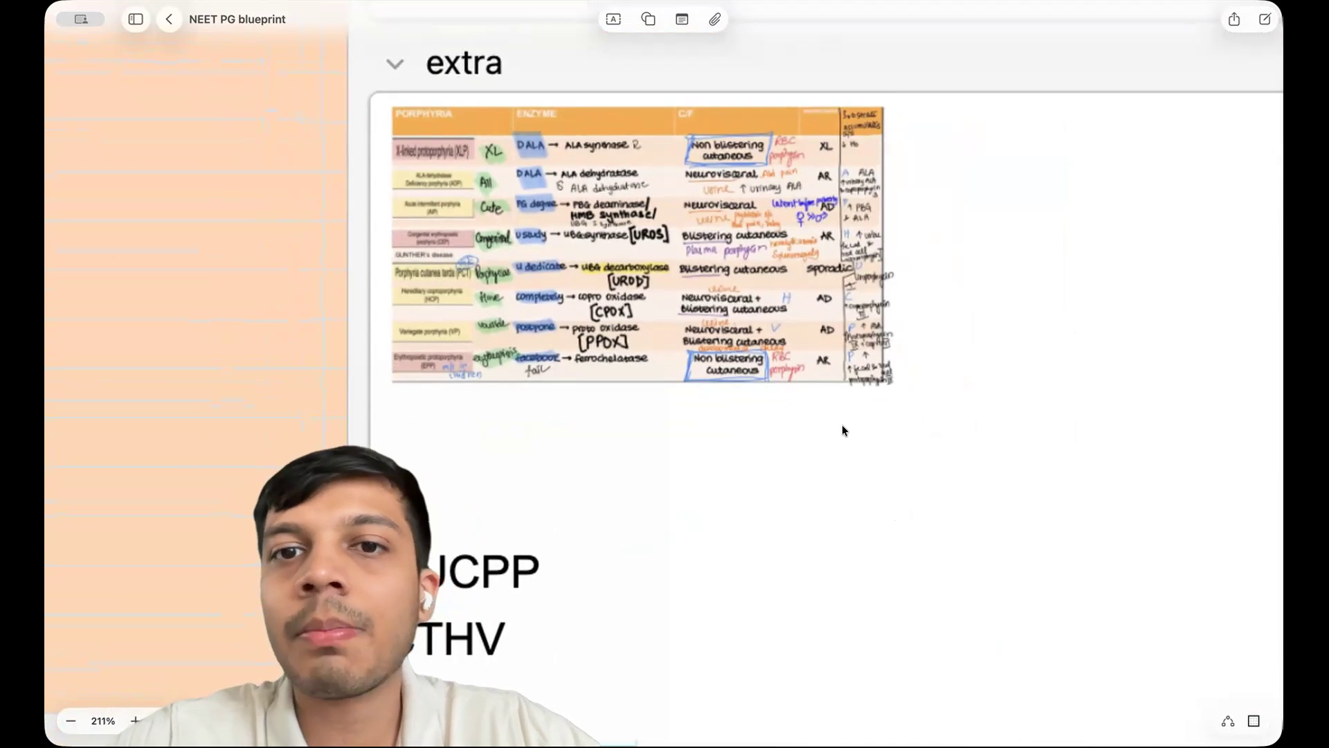
scroll("down", 3)
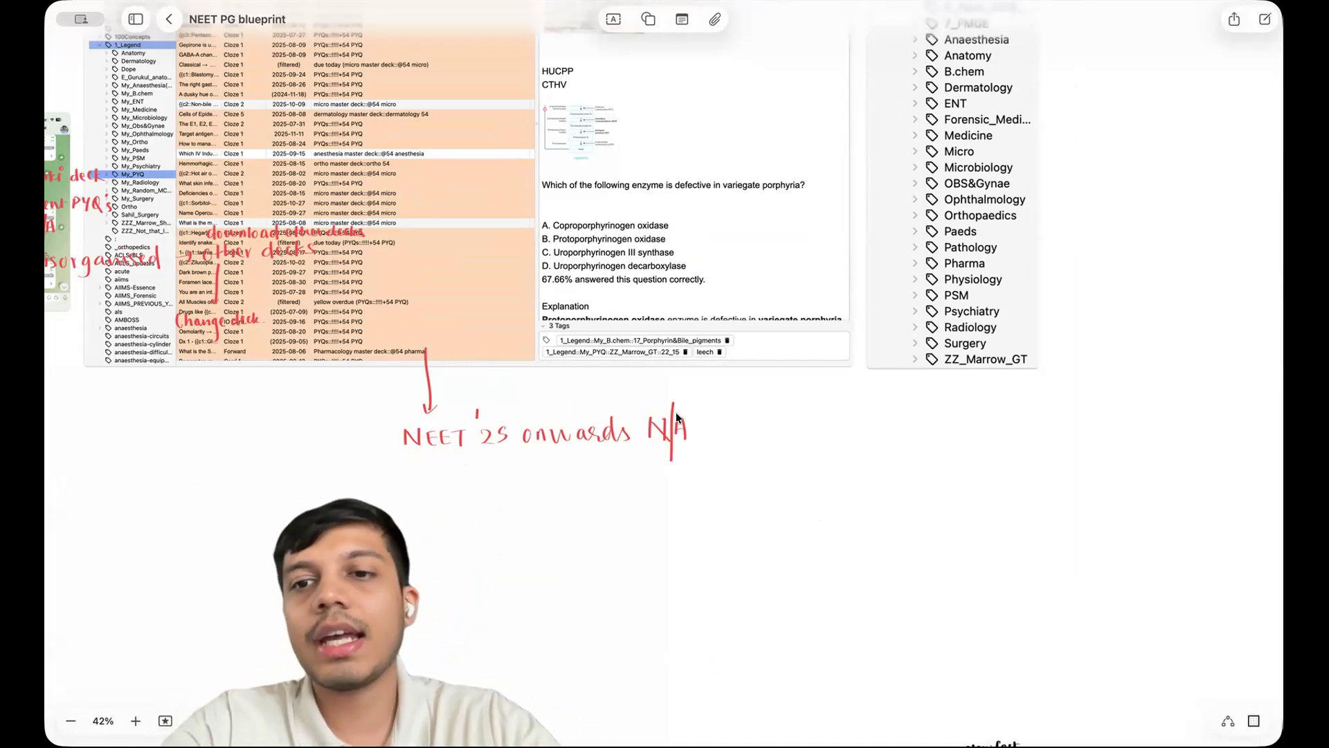
Scroll at 42% to the 'Heuristics for MCQ Solving' list and subconscious-mind note
scroll("down", 3)
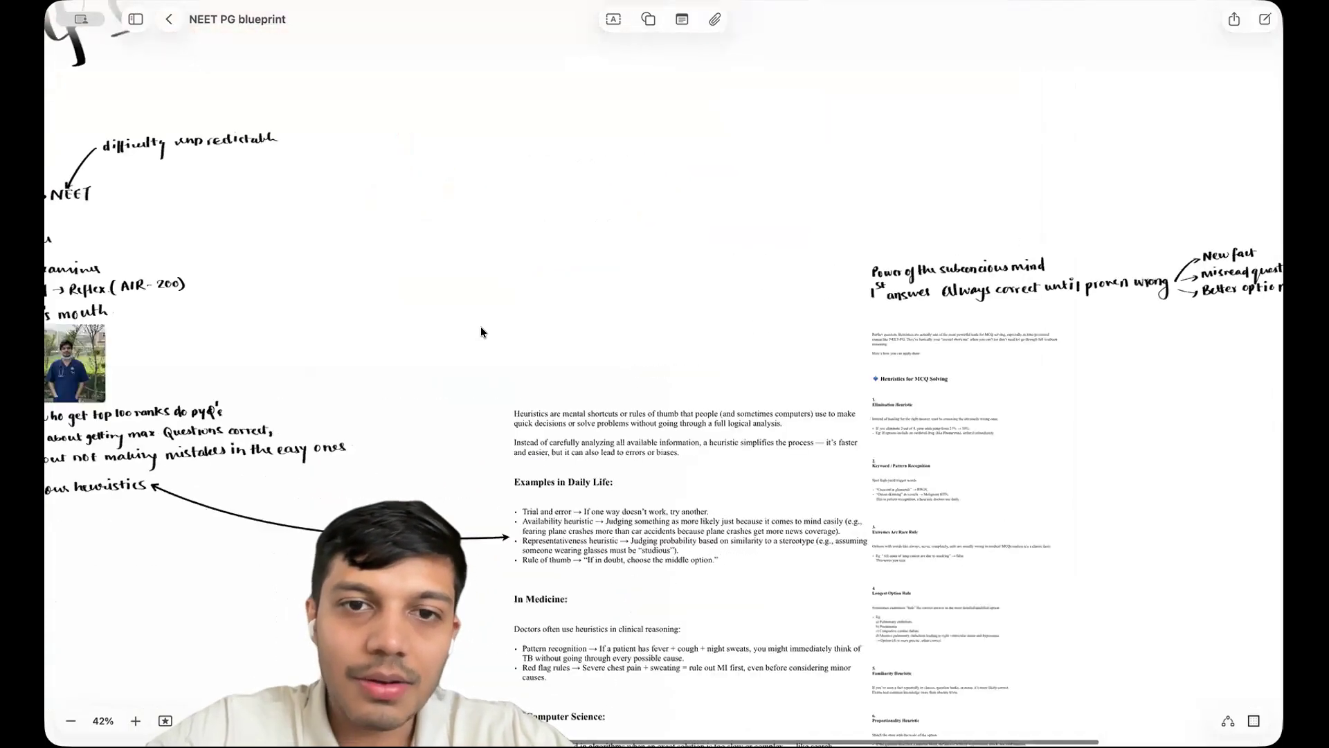
scroll("down", 3)
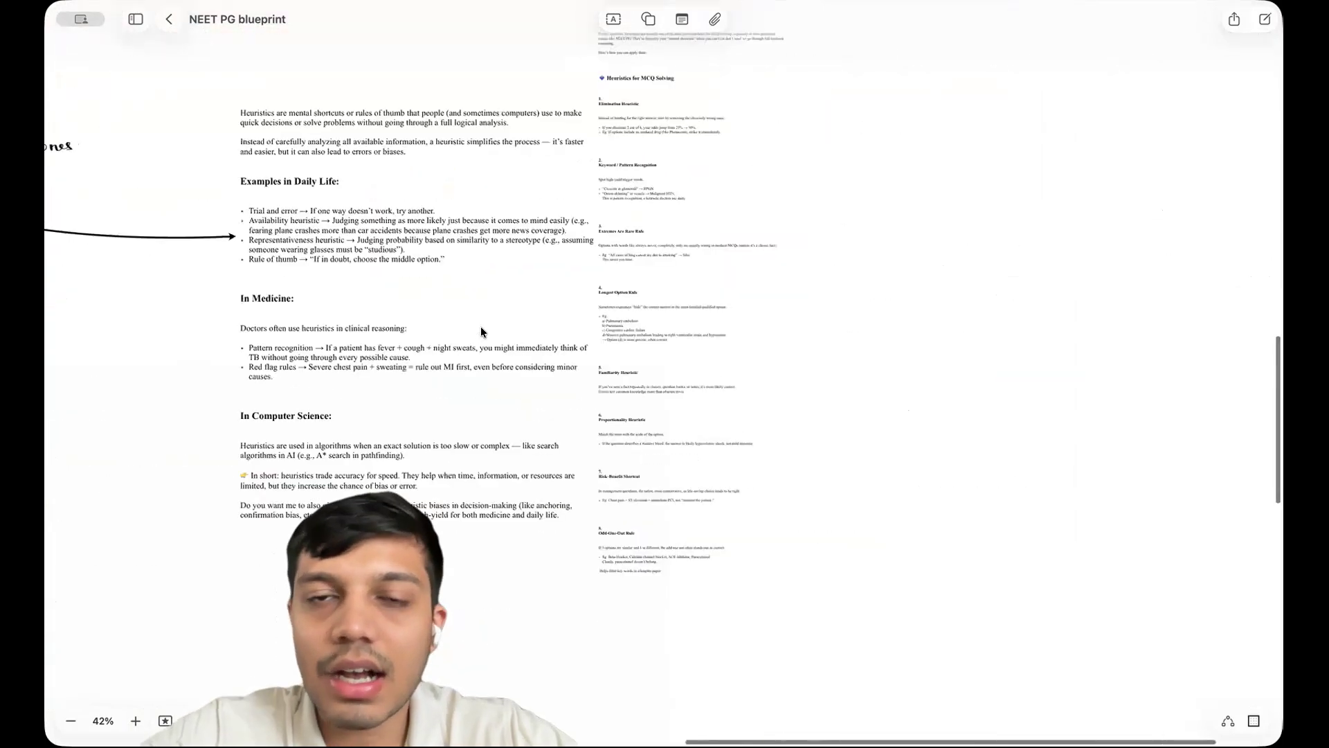
scroll("up", 3)
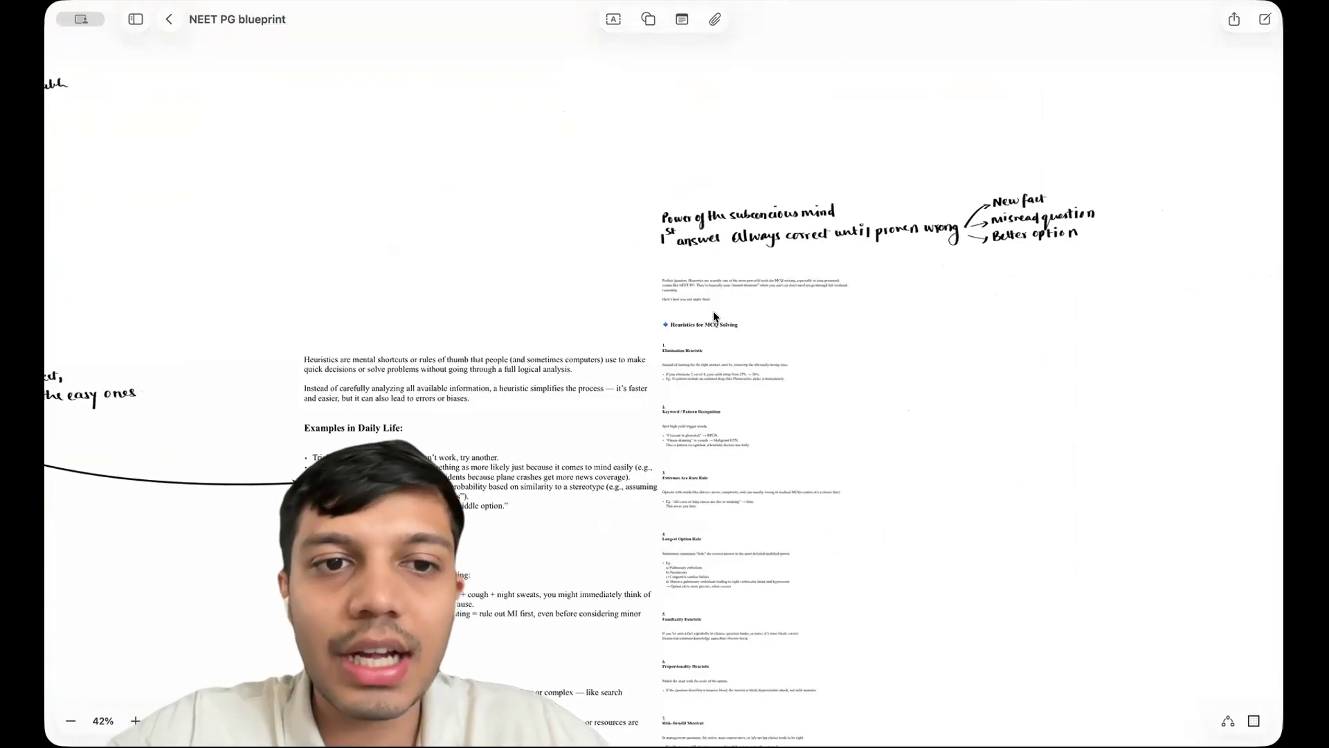
scroll("down", 3)
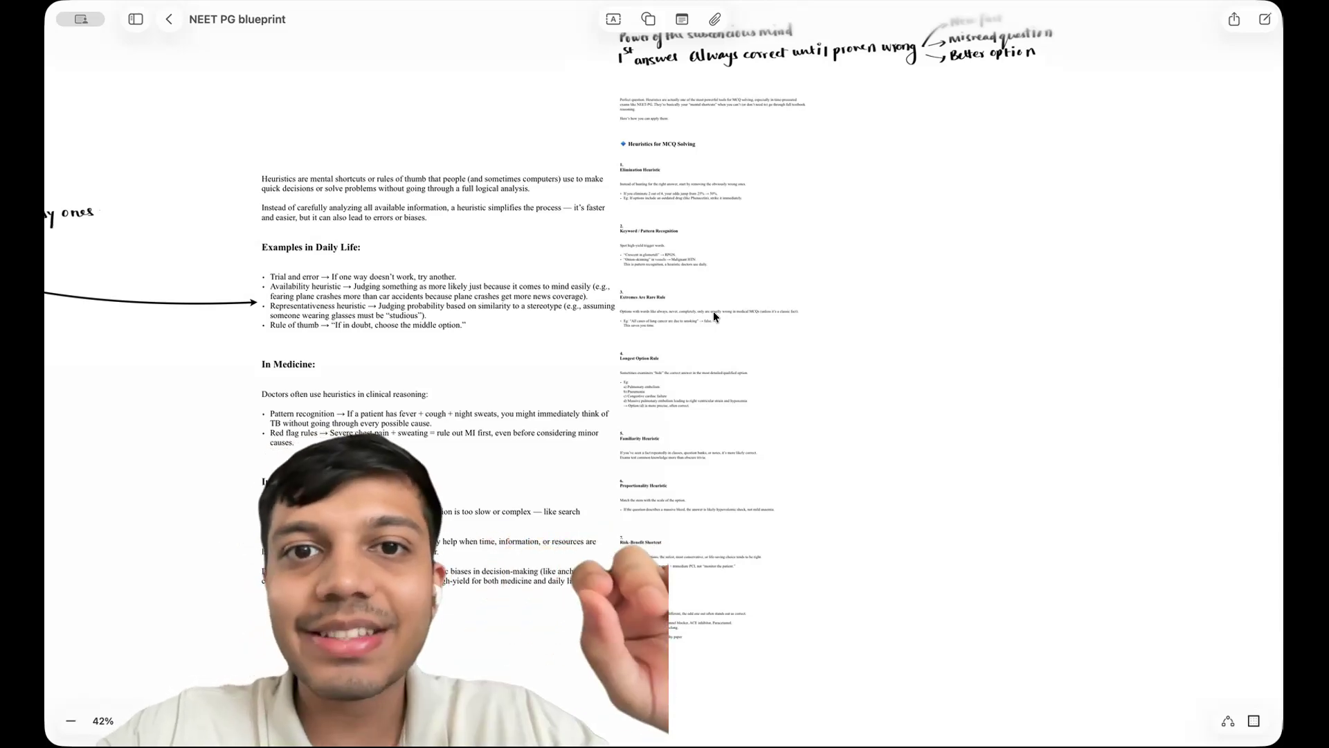
scroll("down", 3)
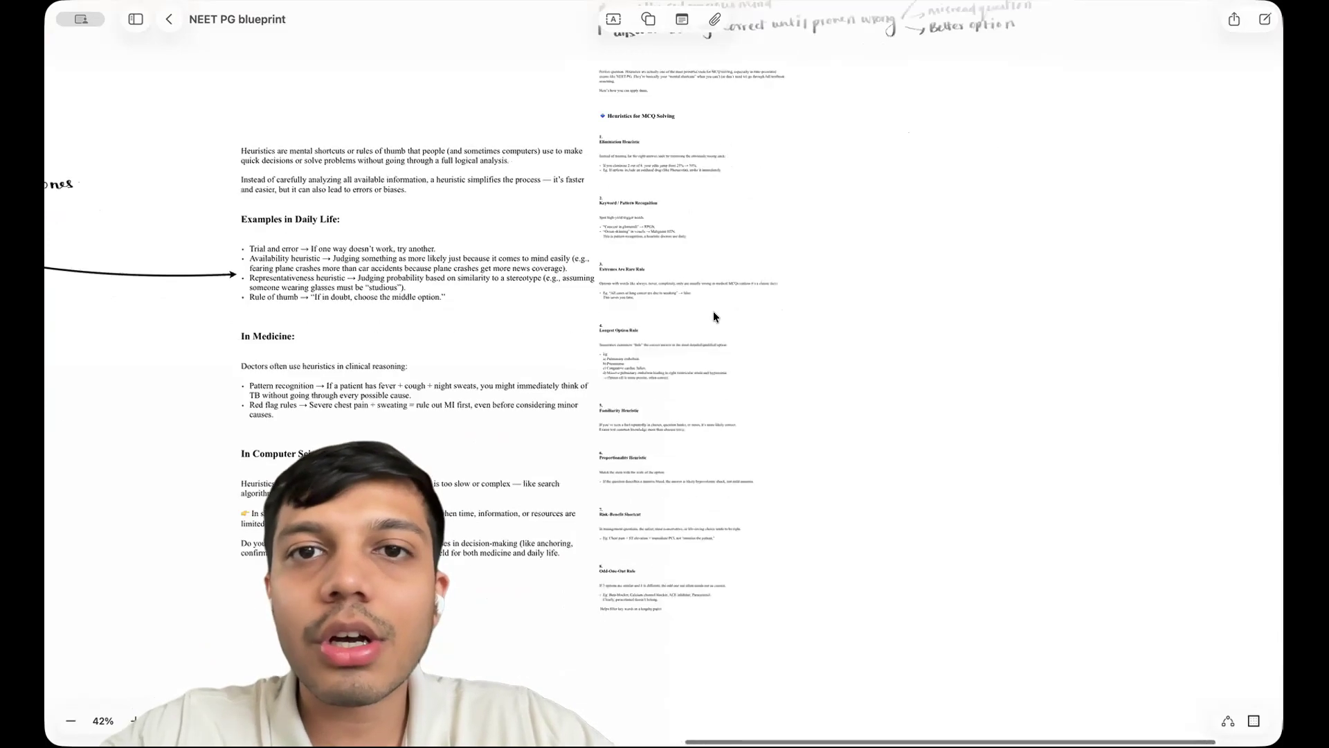
scroll("up", 3)
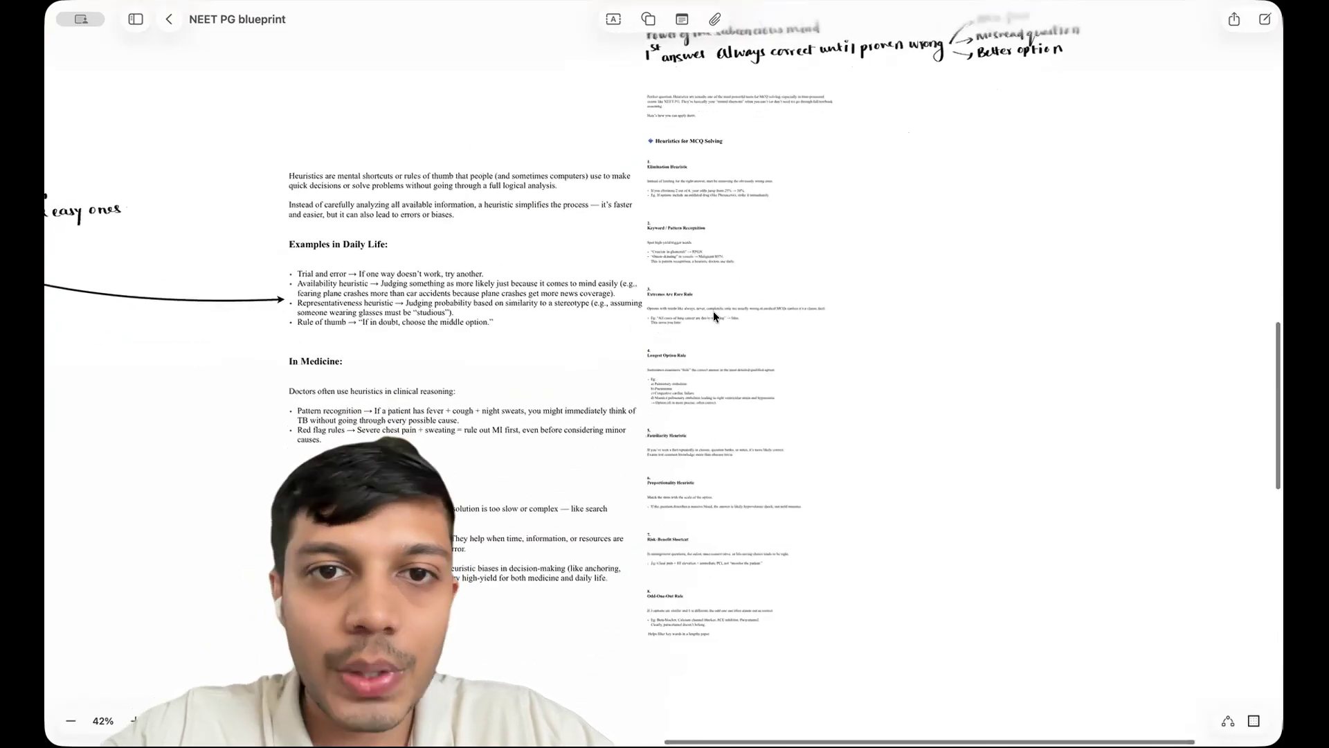